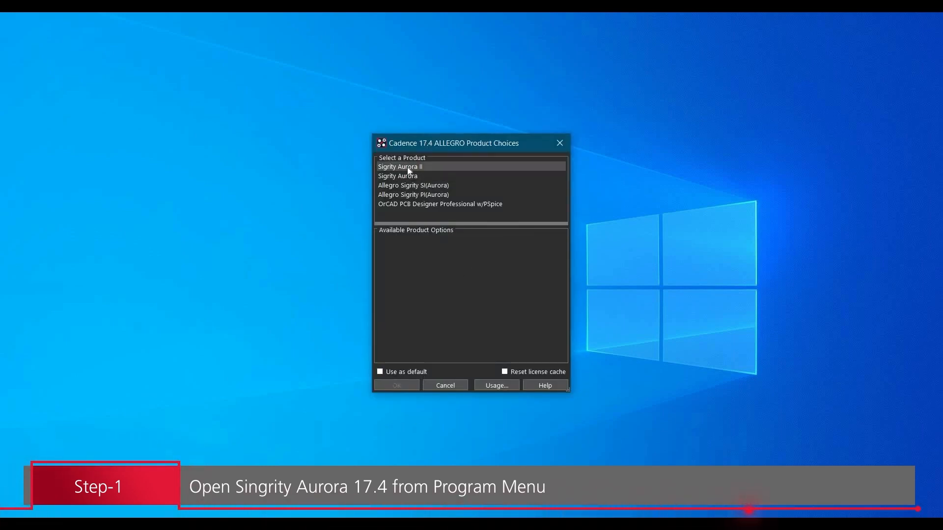
# Choose the Sigrity Aurora product edition and confirm to launch it.
pyautogui.click(397, 175)
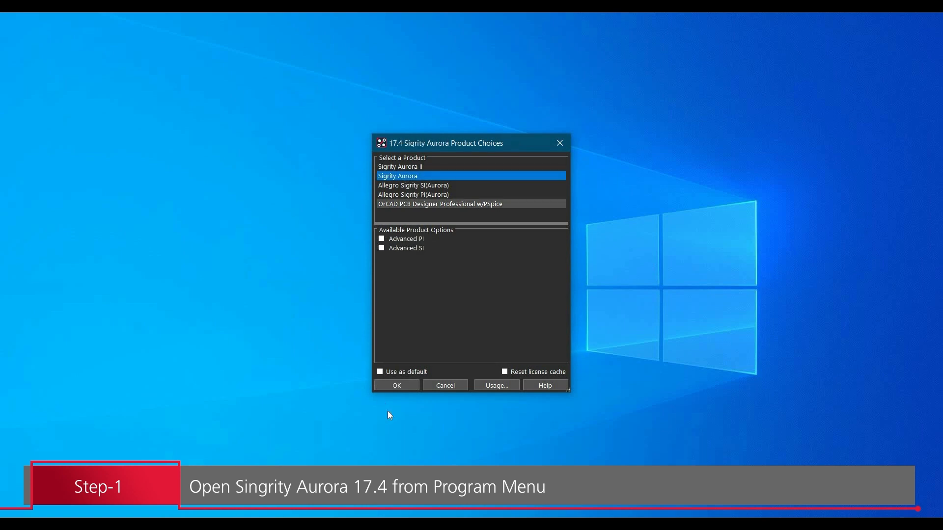
pyautogui.click(395, 385)
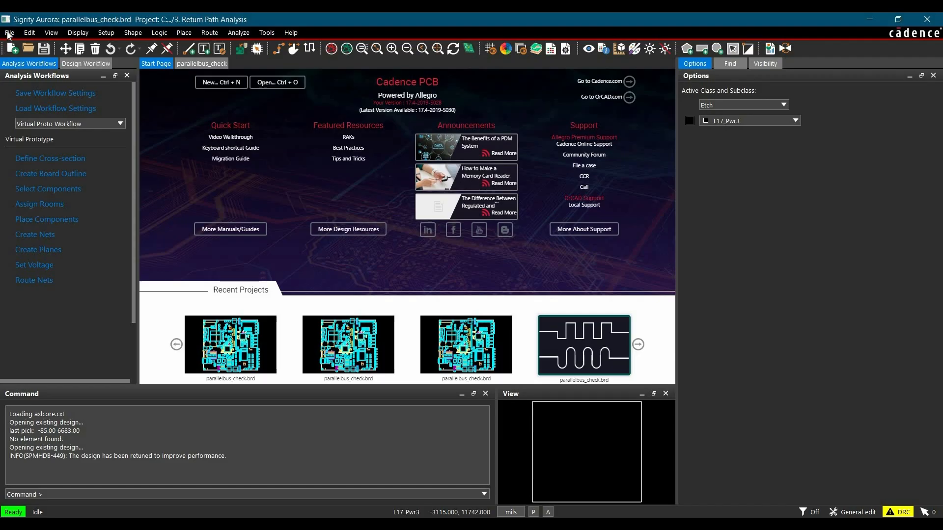
# Open parallelbus_check.brd from the Return Path Analysis folder on the Desktop.
pyautogui.click(276, 82)
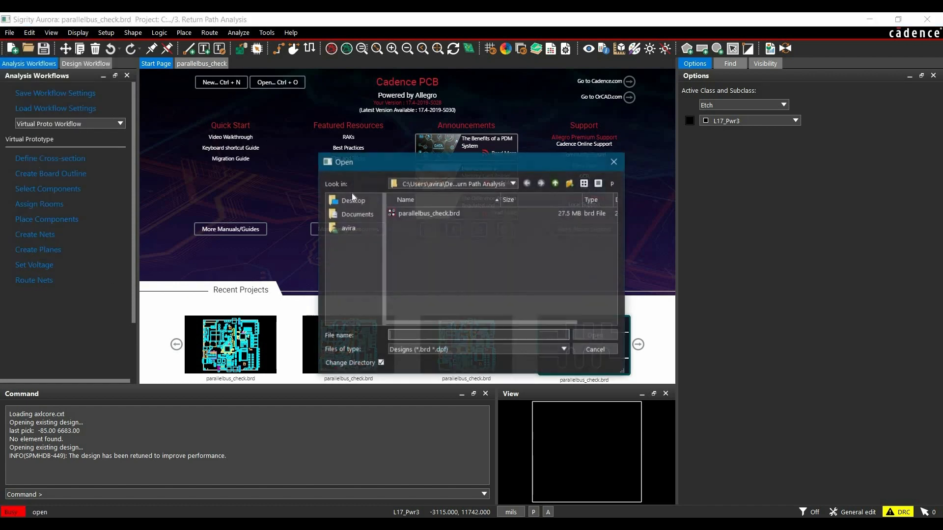
pyautogui.click(353, 200)
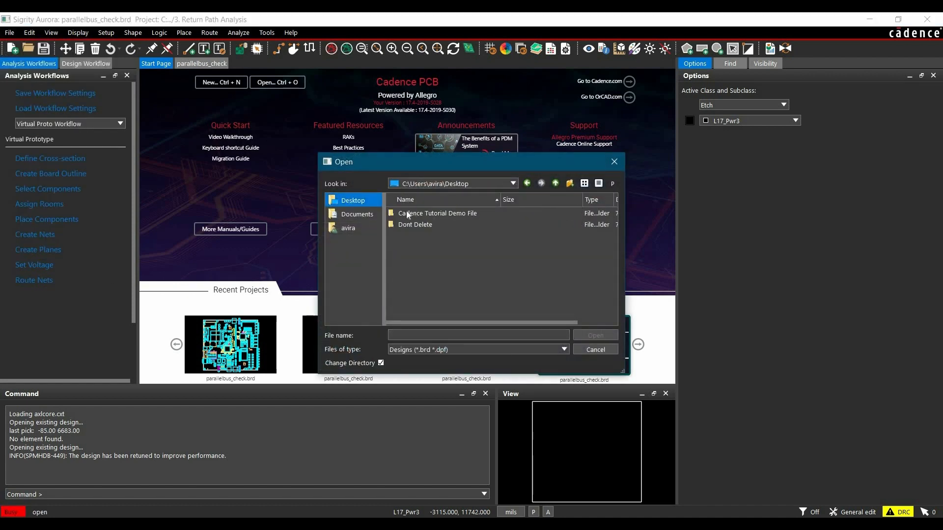
pyautogui.doubleClick(437, 212)
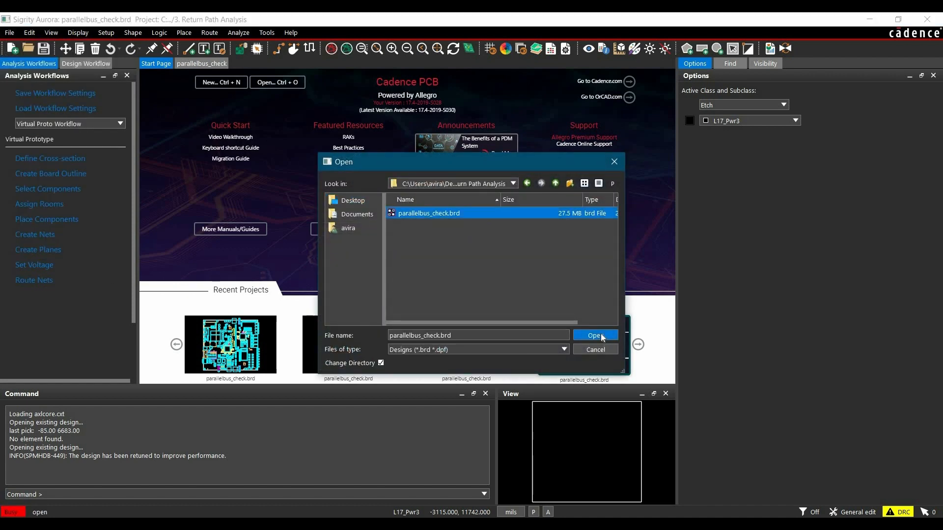
pyautogui.click(594, 335)
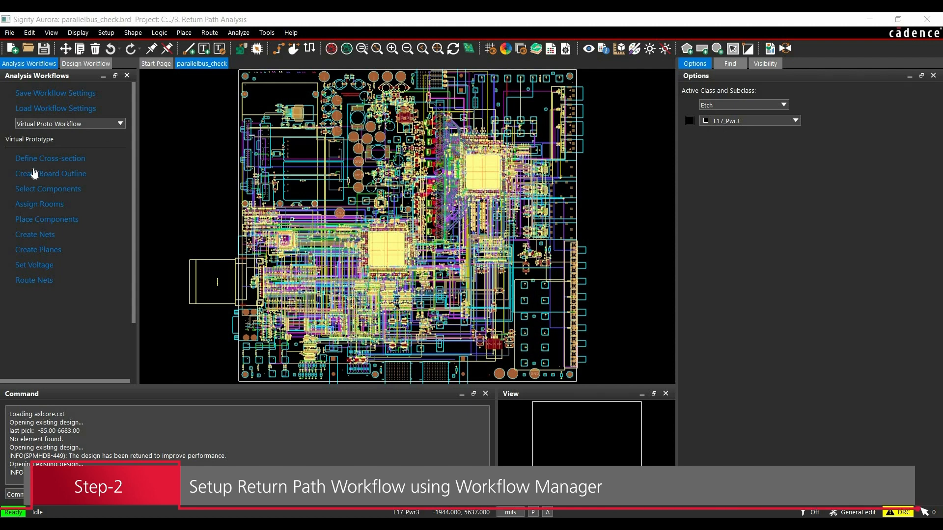
pyautogui.moveTo(60, 106)
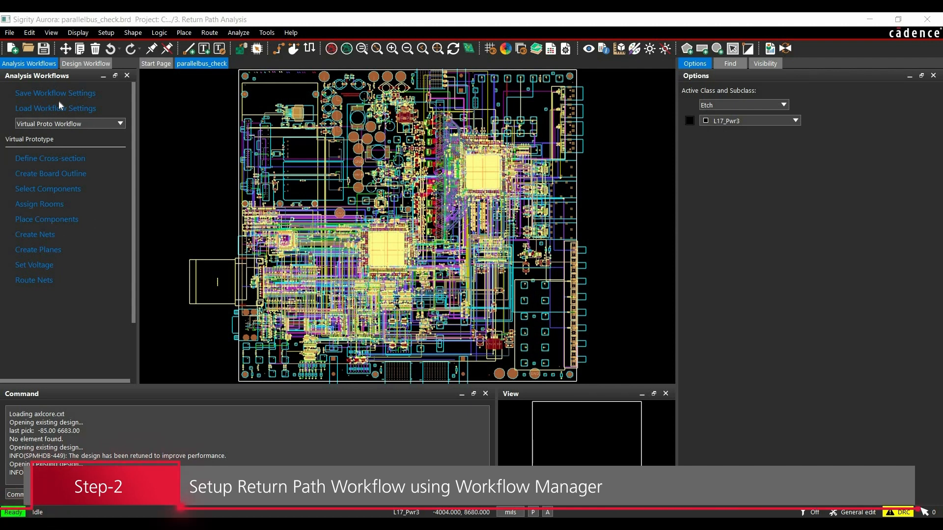
# Select Return Path Workflow from the analysis workflows list, with GND as reference net.
pyautogui.click(238, 32)
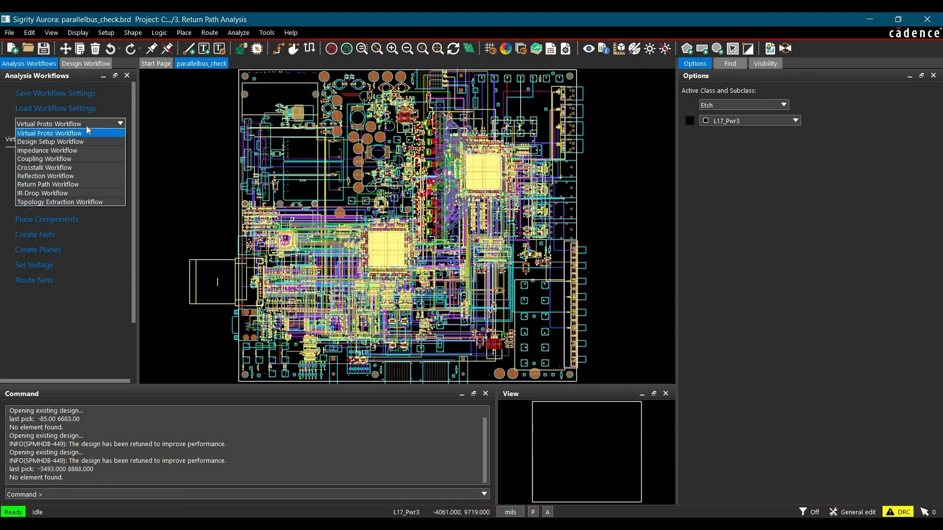
pyautogui.moveTo(48, 184)
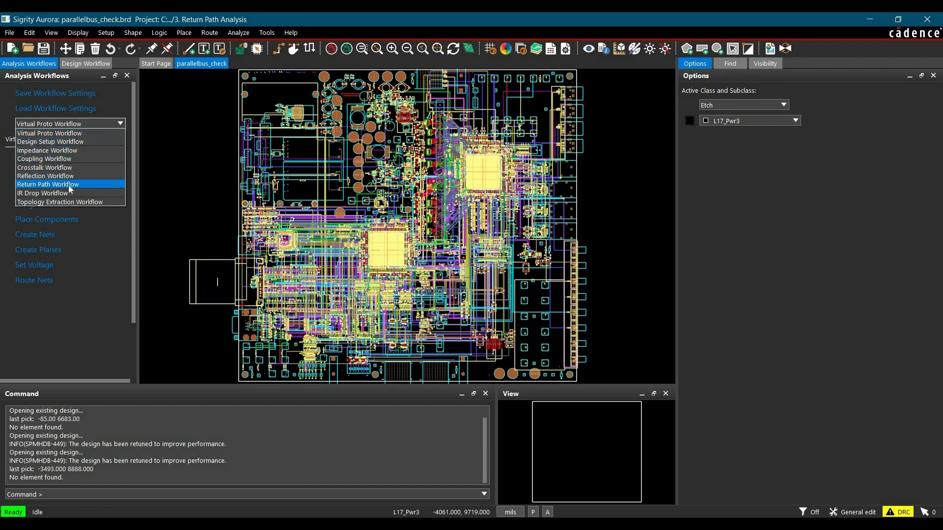
pyautogui.click(48, 184)
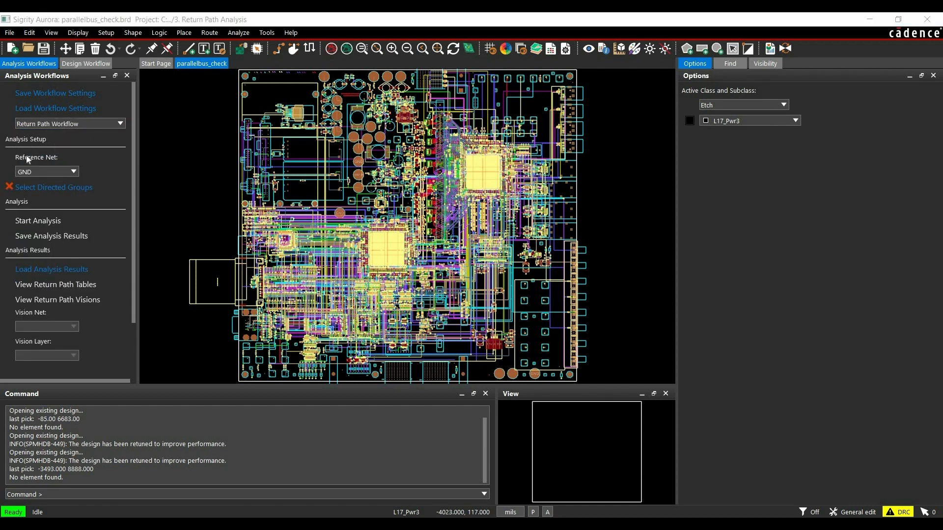
pyautogui.moveTo(43, 153)
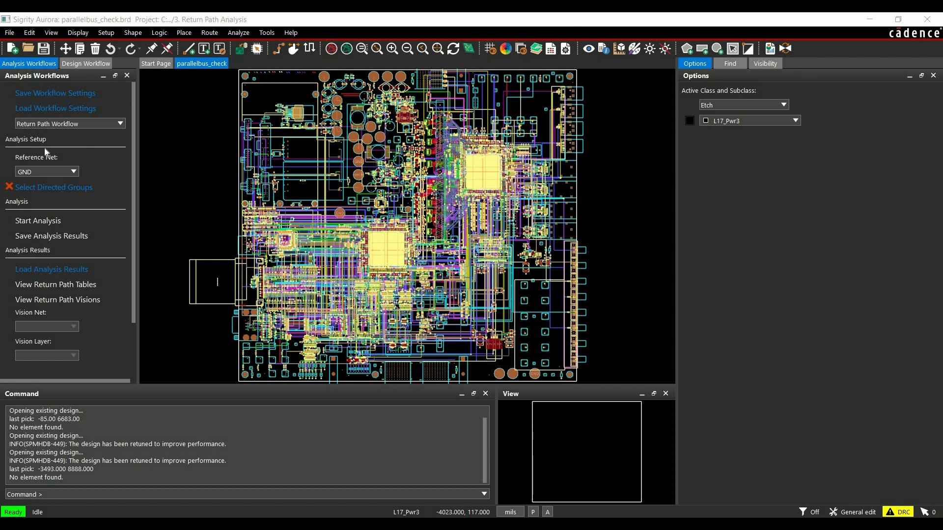
pyautogui.moveTo(71, 172)
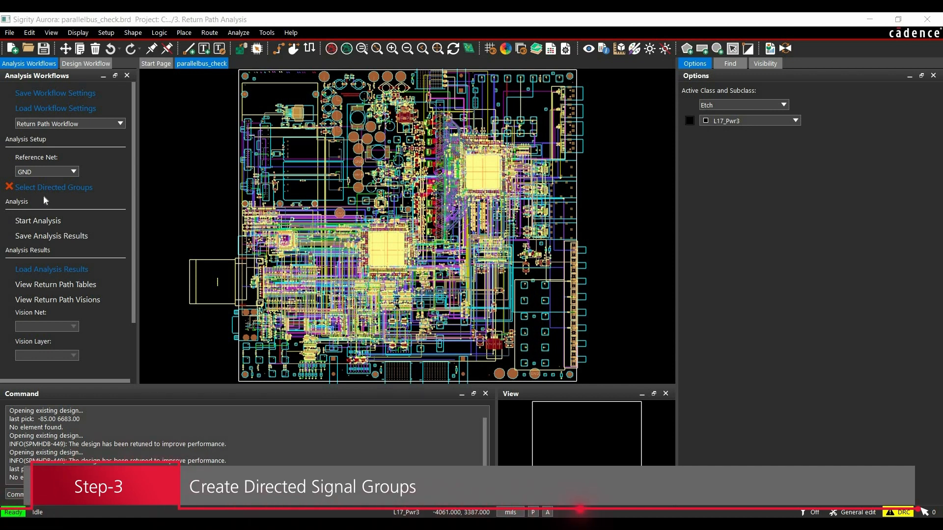
pyautogui.moveTo(36, 193)
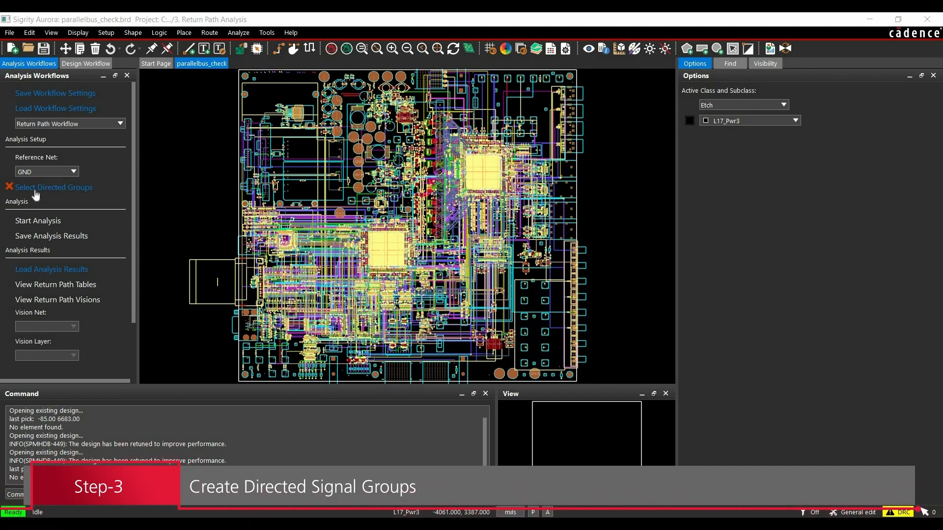
# Start Directed Group Selection, filter components by U7 and check U7 as start component.
pyautogui.click(54, 187)
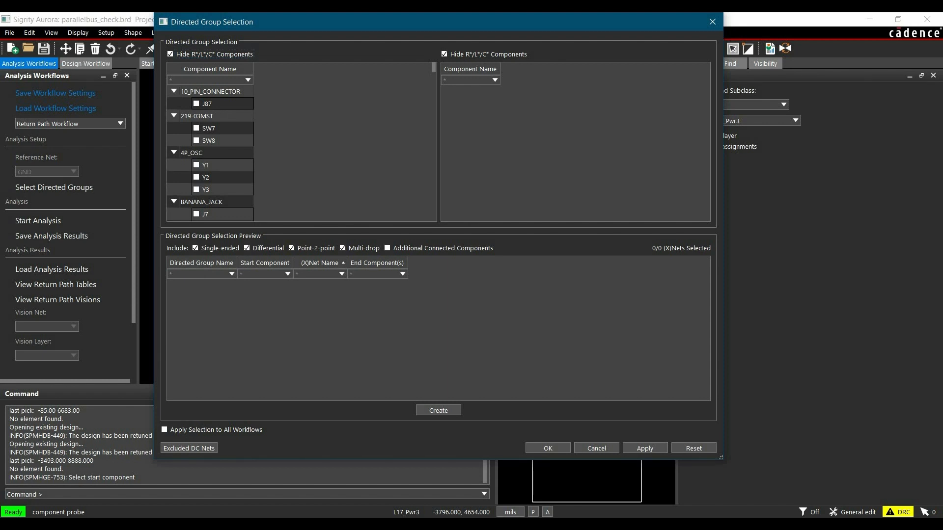
pyautogui.moveTo(263, 165)
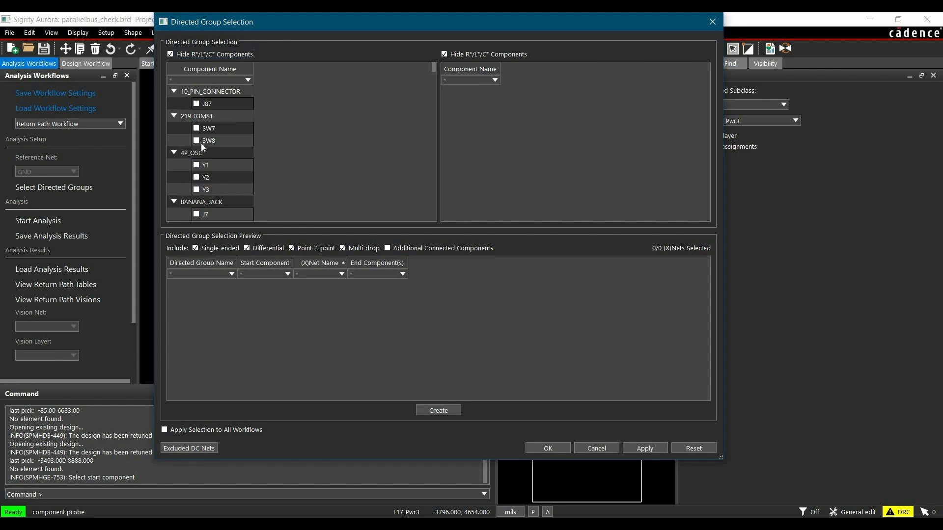
pyautogui.moveTo(202, 148)
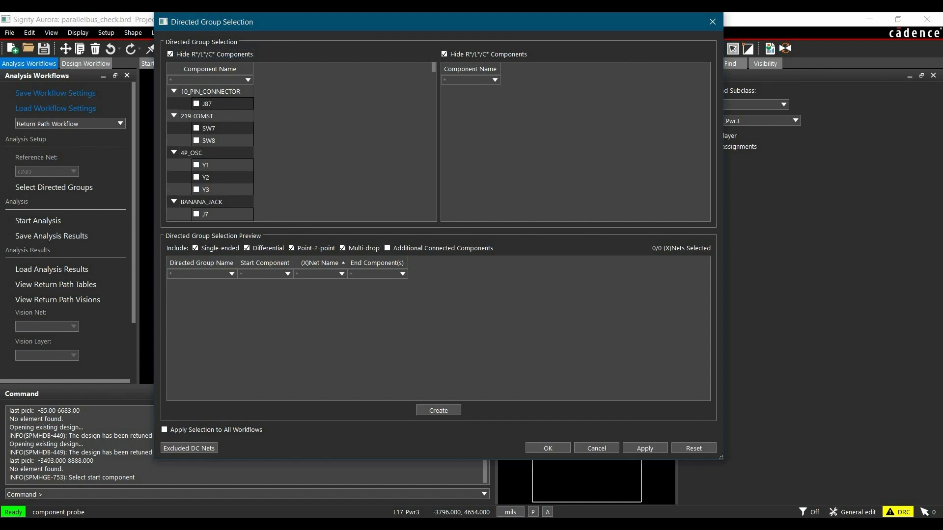
pyautogui.write('U7')
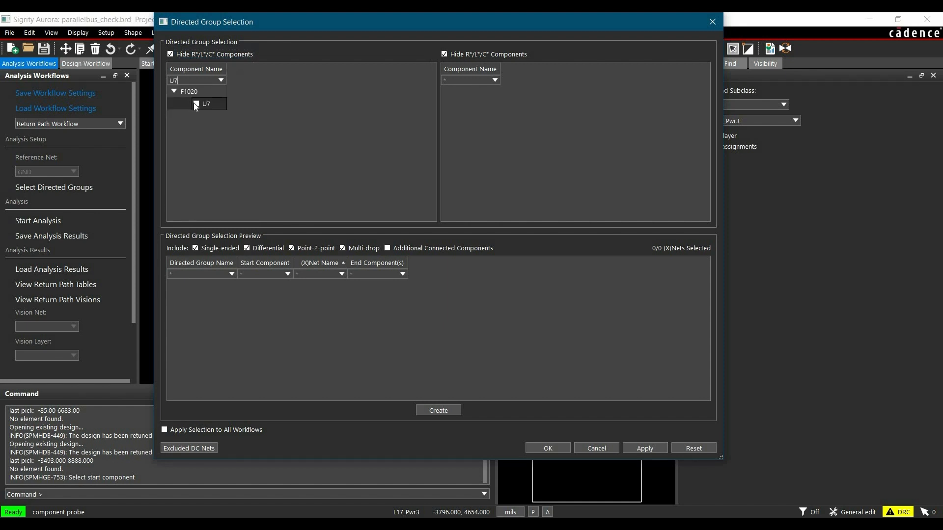
pyautogui.click(196, 103)
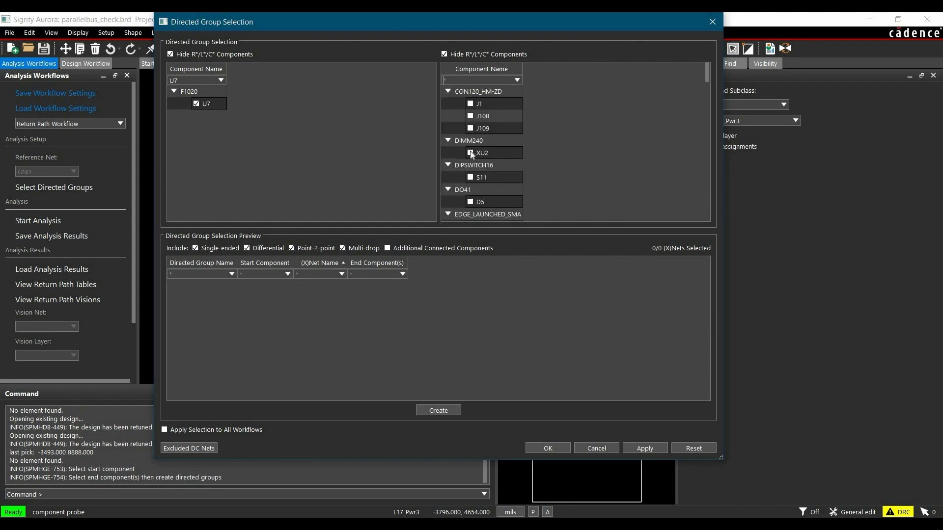
# Check XU2 as end component and apply the group selection to all workflows.
pyautogui.click(471, 152)
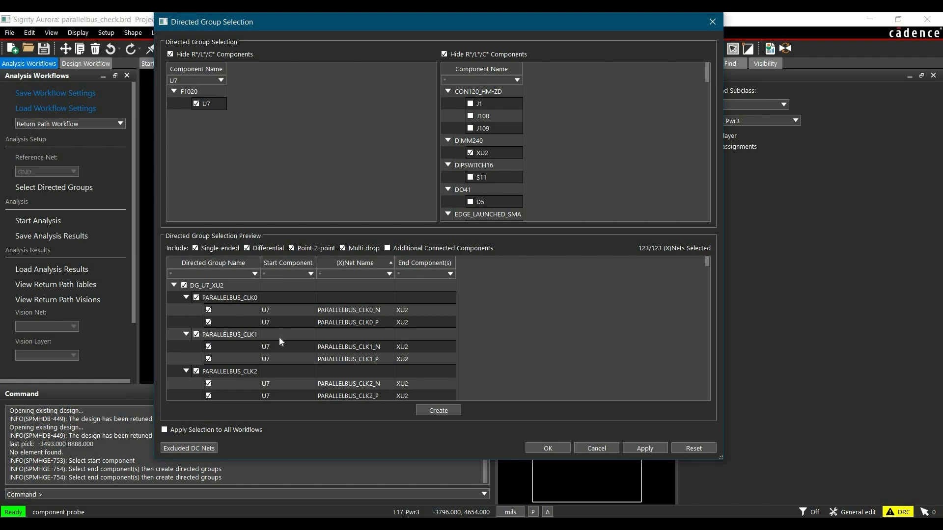
pyautogui.moveTo(354, 291)
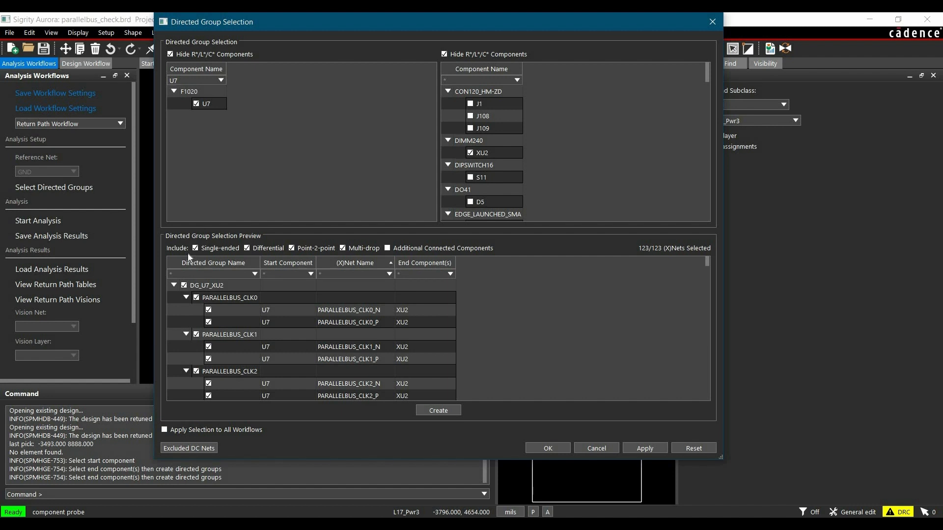
pyautogui.moveTo(272, 254)
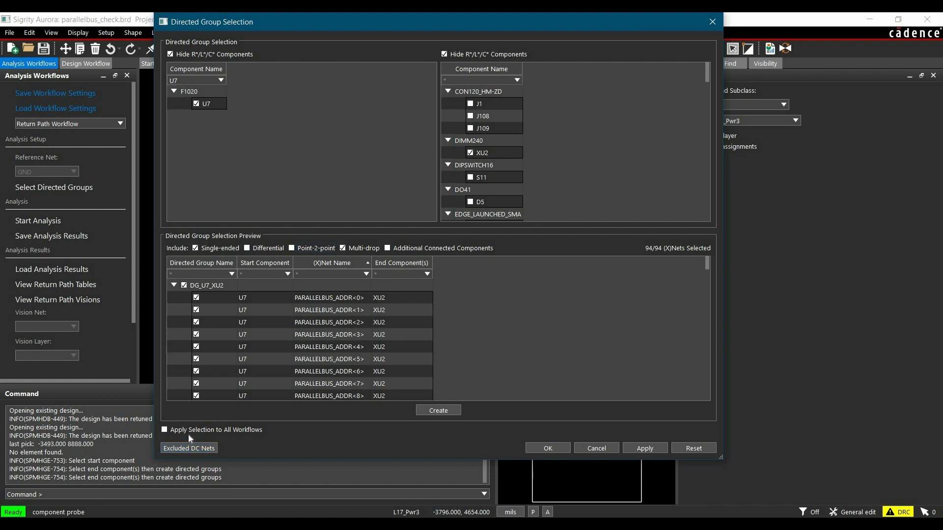
pyautogui.click(164, 429)
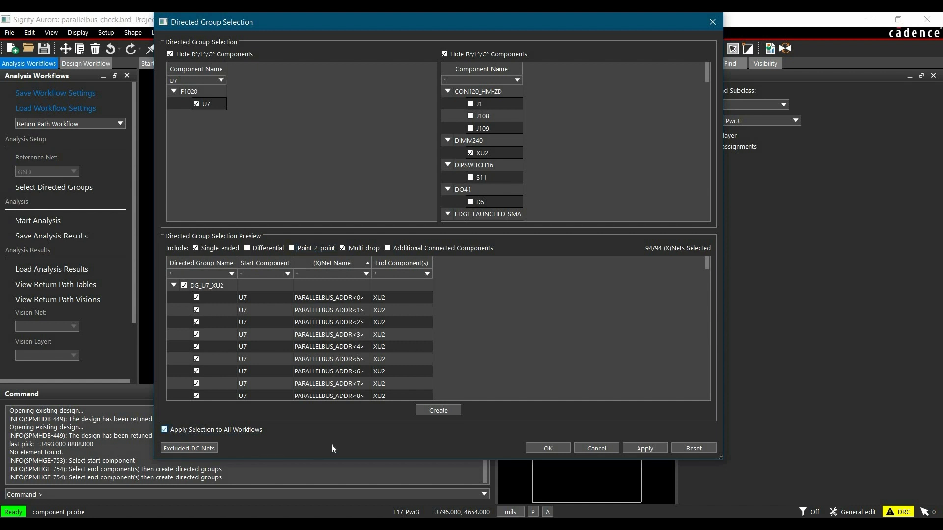
pyautogui.moveTo(332, 342)
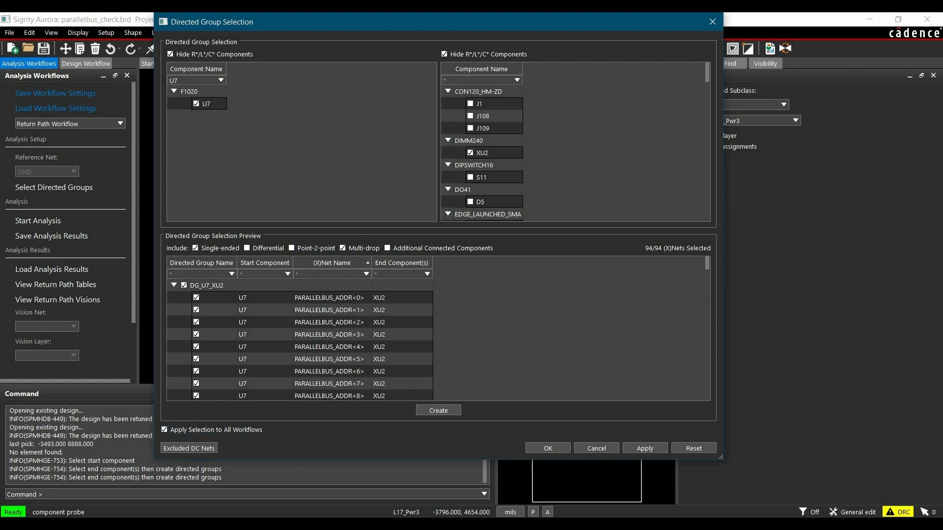
pyautogui.moveTo(653, 254)
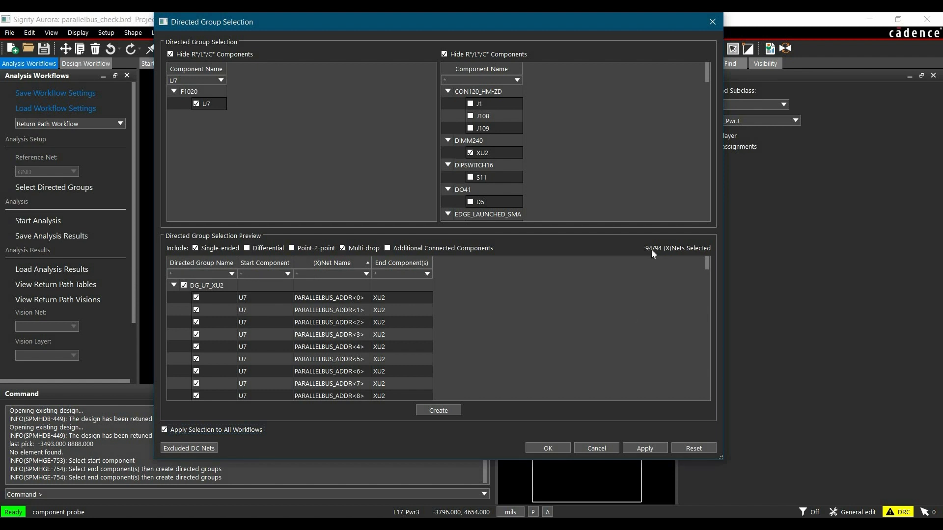
pyautogui.moveTo(401, 295)
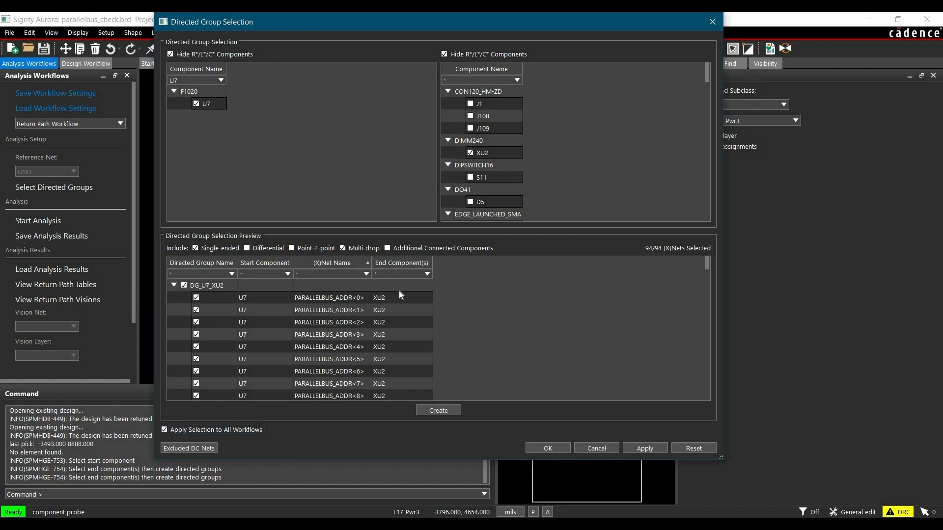
pyautogui.moveTo(316, 311)
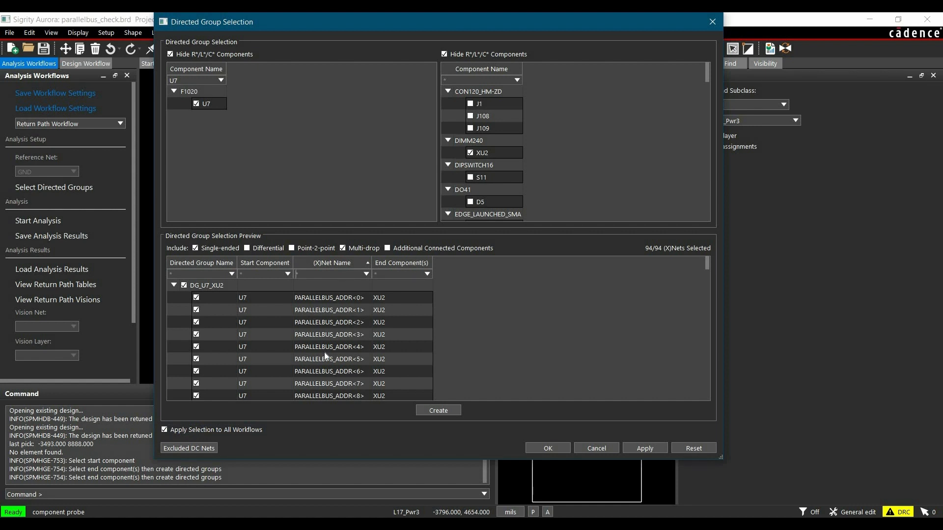
# Filter XNet names by PARALLELBUS_DATA< and select only those visible nets.
pyautogui.write('PARALLELBUS_DATA<')
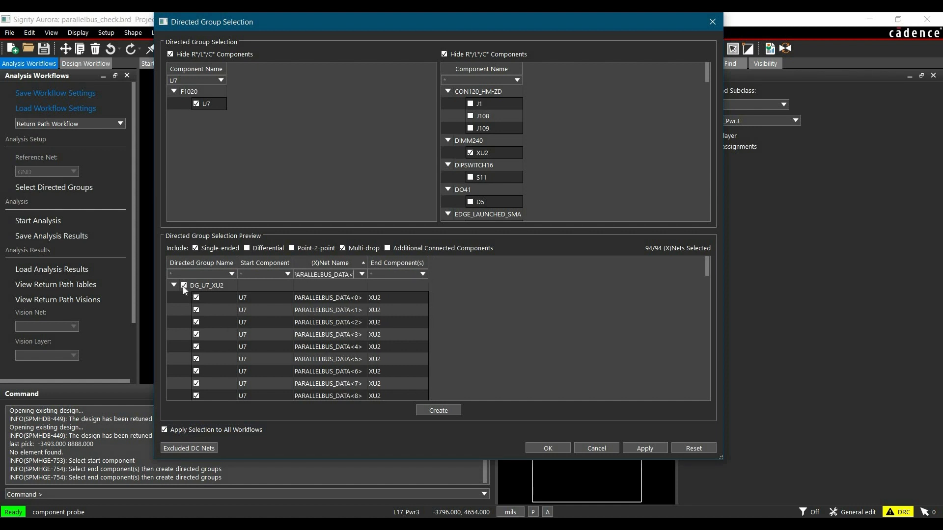
pyautogui.click(183, 285)
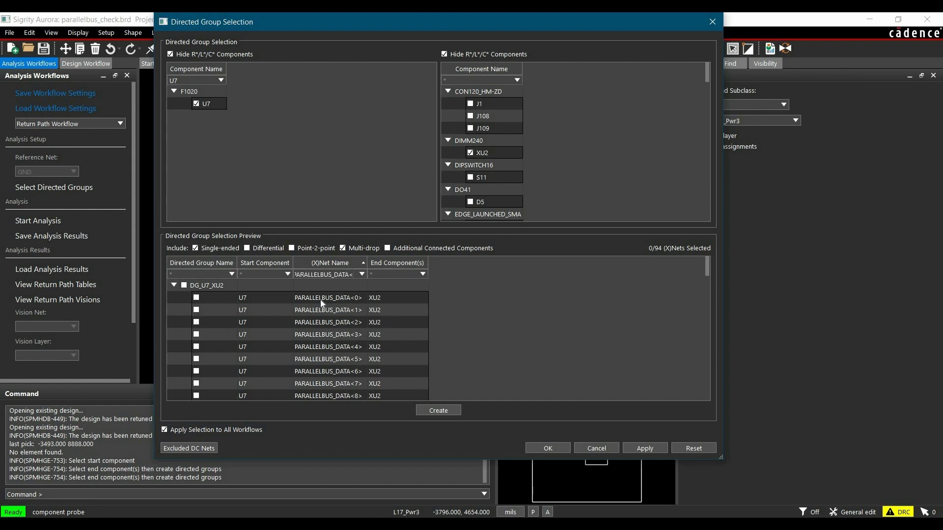
pyautogui.rightClick(328, 297)
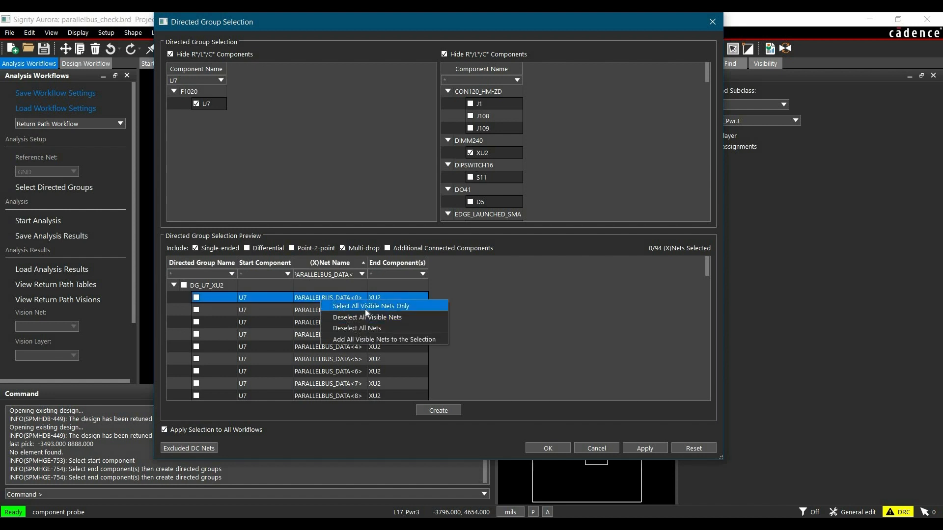
pyautogui.click(369, 306)
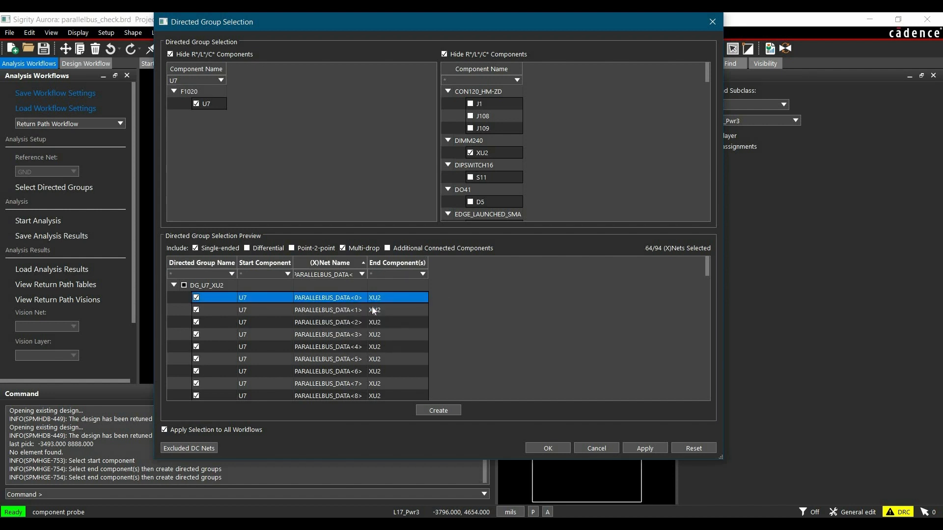
pyautogui.moveTo(648, 257)
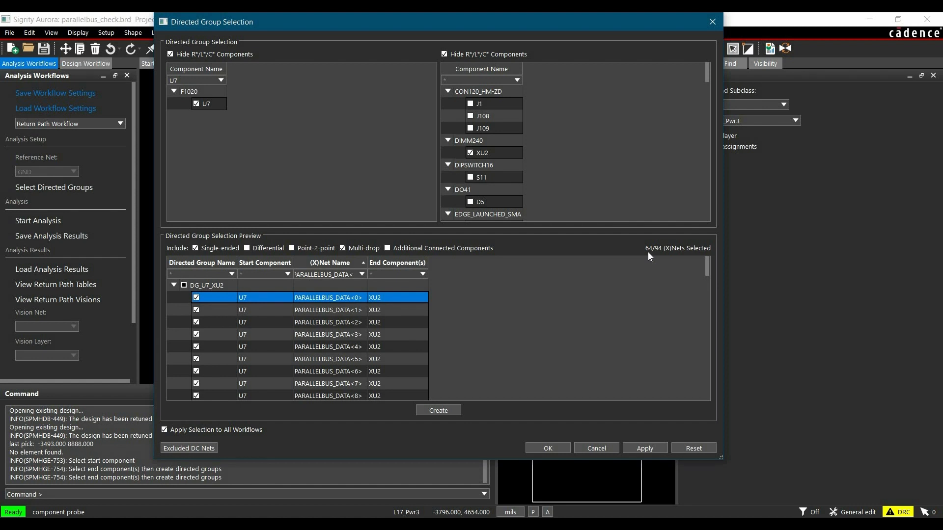
pyautogui.moveTo(425, 418)
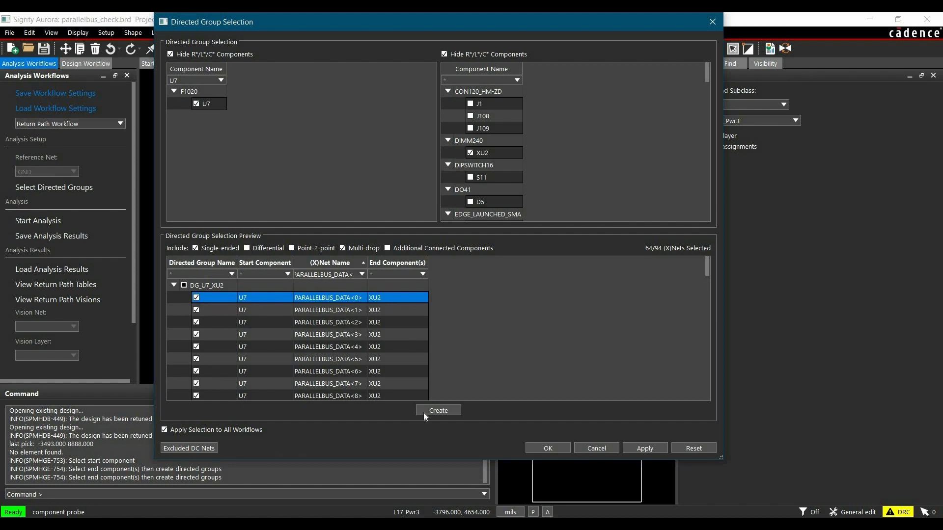
# Create directed group DG_U7_XU2 from the 64 selected nets and confirm.
pyautogui.click(438, 410)
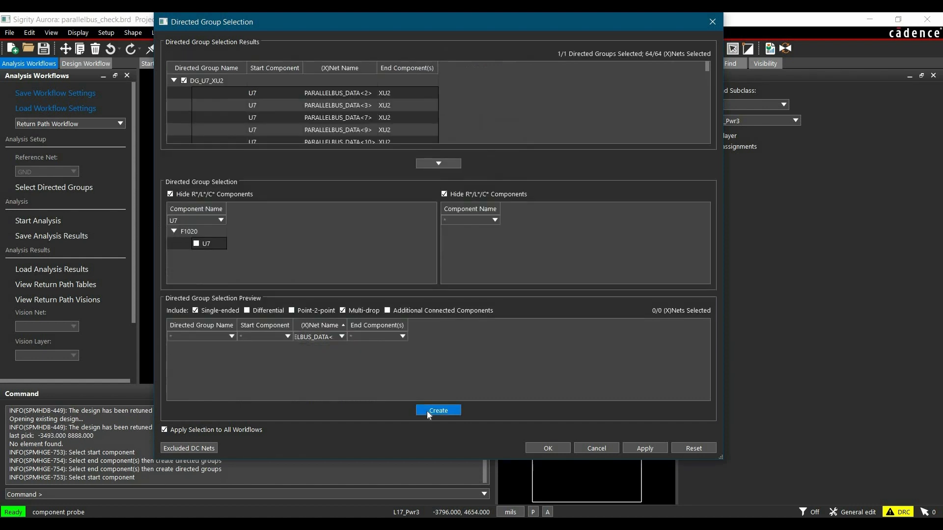
pyautogui.moveTo(546, 448)
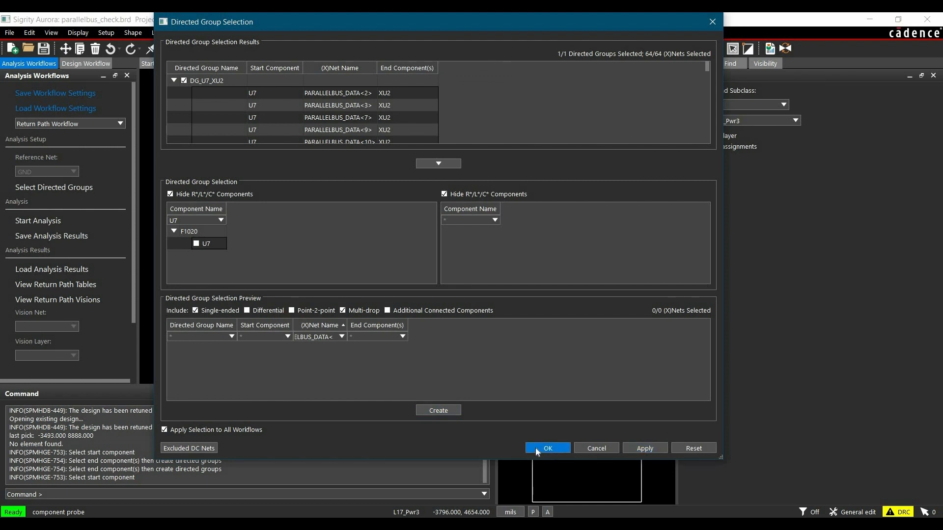
pyautogui.click(546, 448)
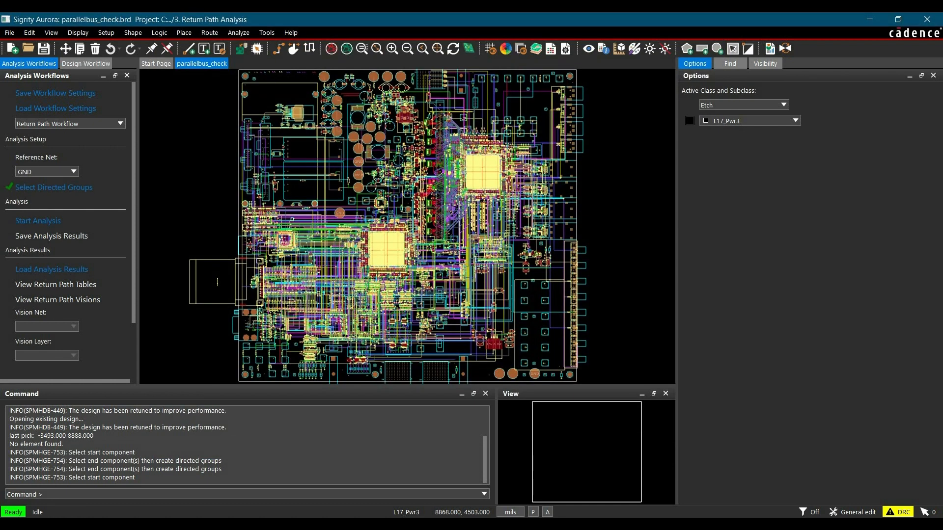
pyautogui.moveTo(322, 416)
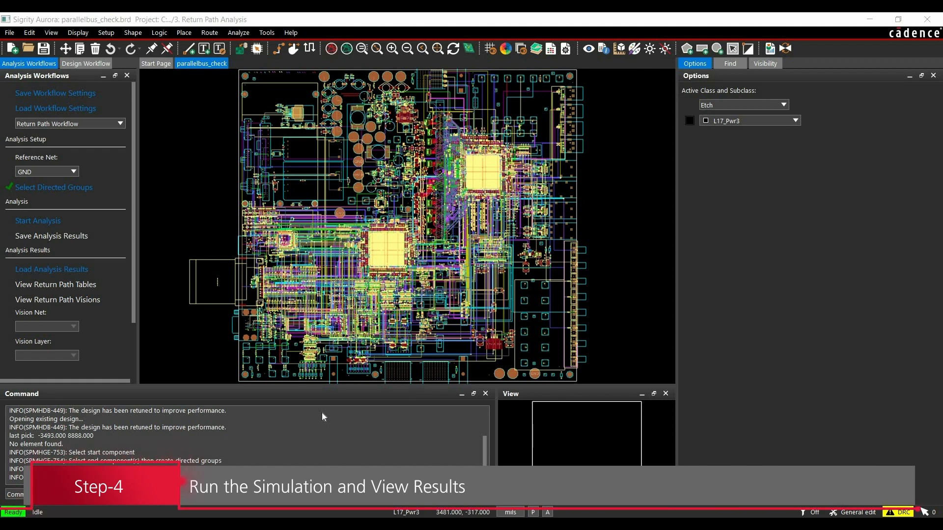
pyautogui.moveTo(33, 218)
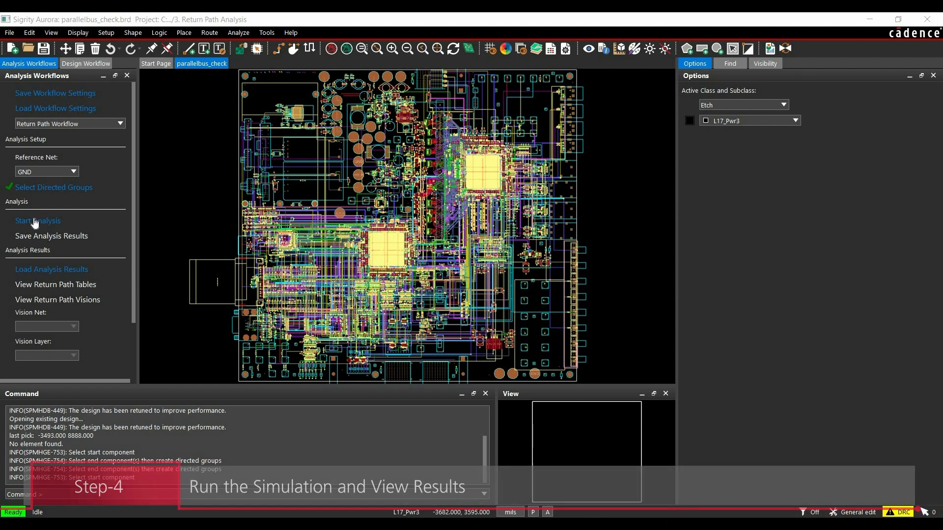
# Start the return path analysis, agreeing to cut the board to save time.
pyautogui.click(37, 220)
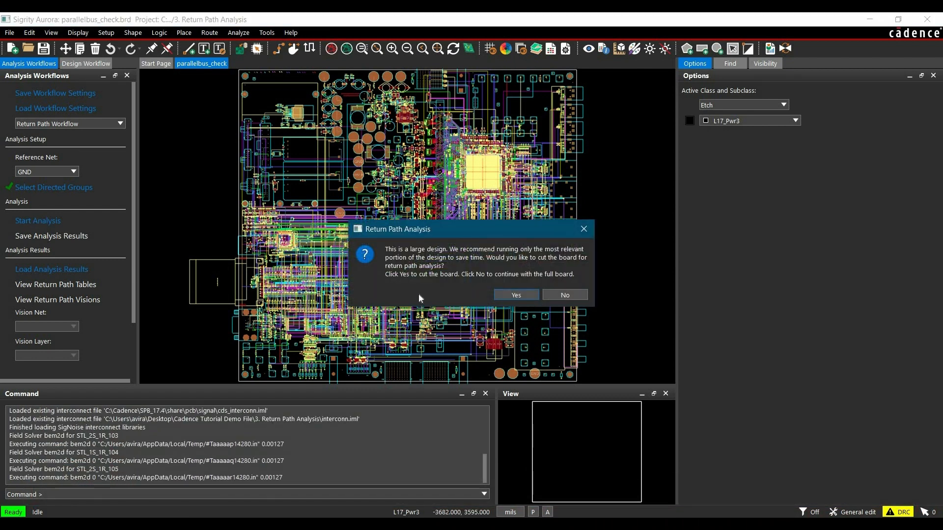
pyautogui.moveTo(436, 300)
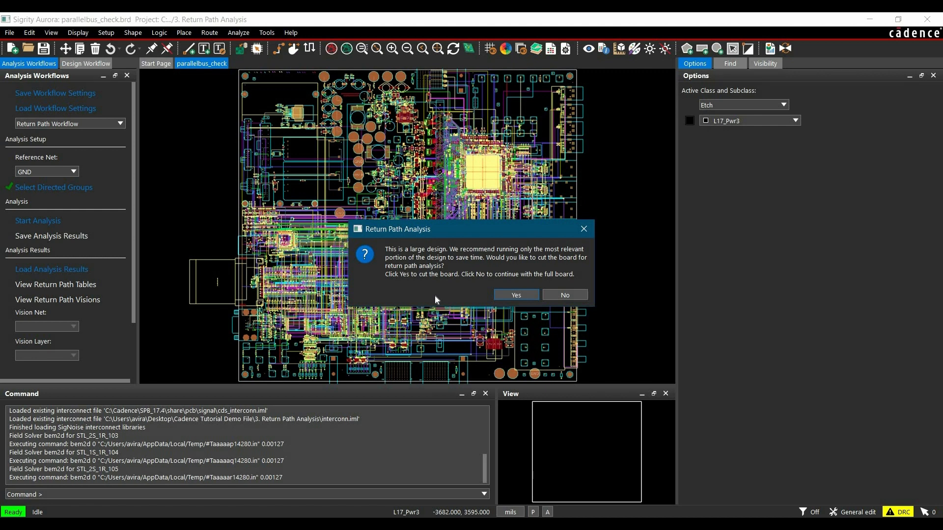
pyautogui.moveTo(463, 295)
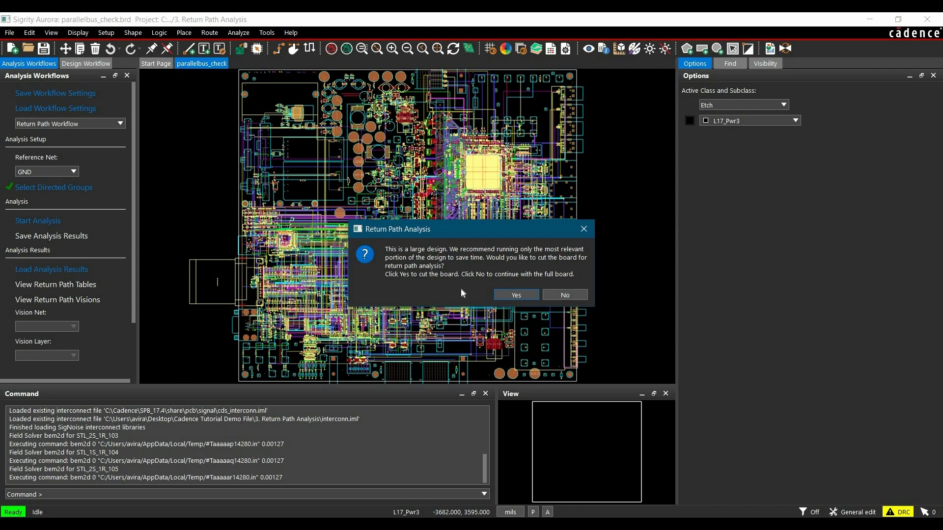
pyautogui.moveTo(515, 294)
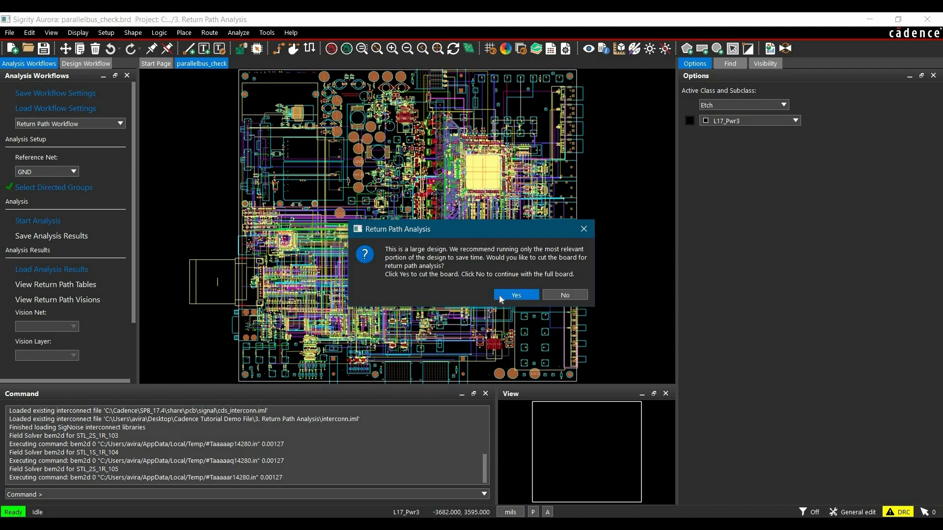
pyautogui.click(563, 294)
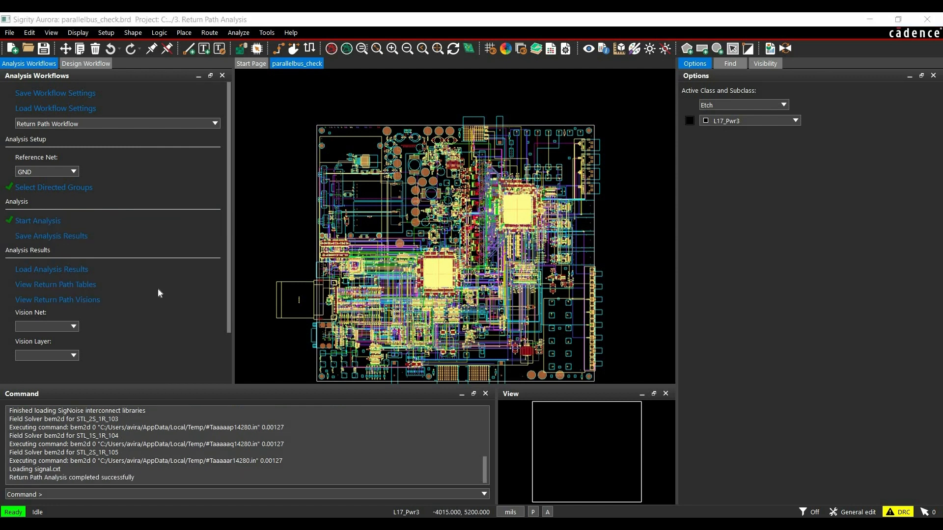
pyautogui.moveTo(9, 225)
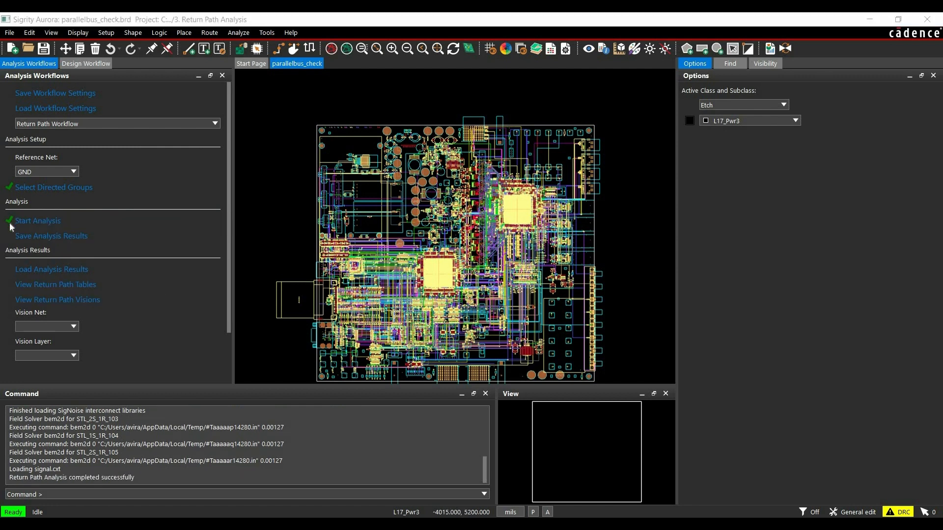
pyautogui.moveTo(15, 227)
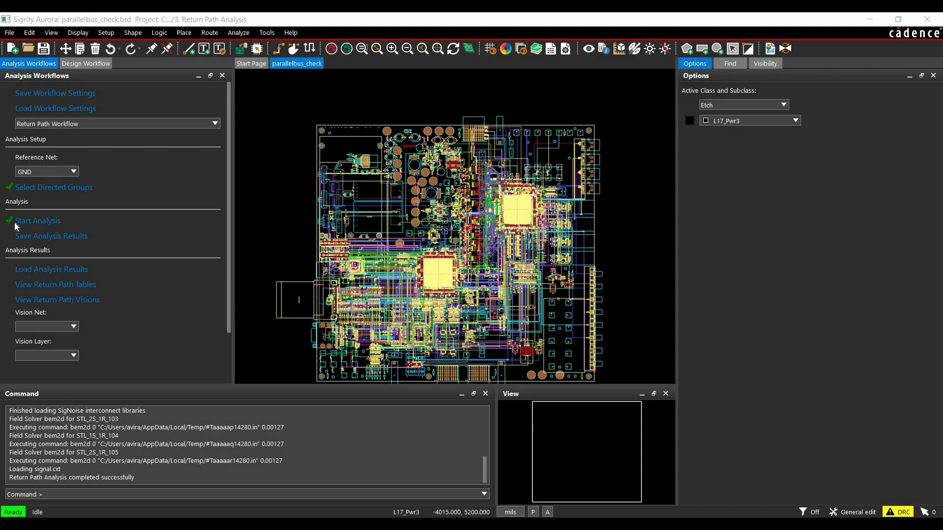
pyautogui.moveTo(36, 290)
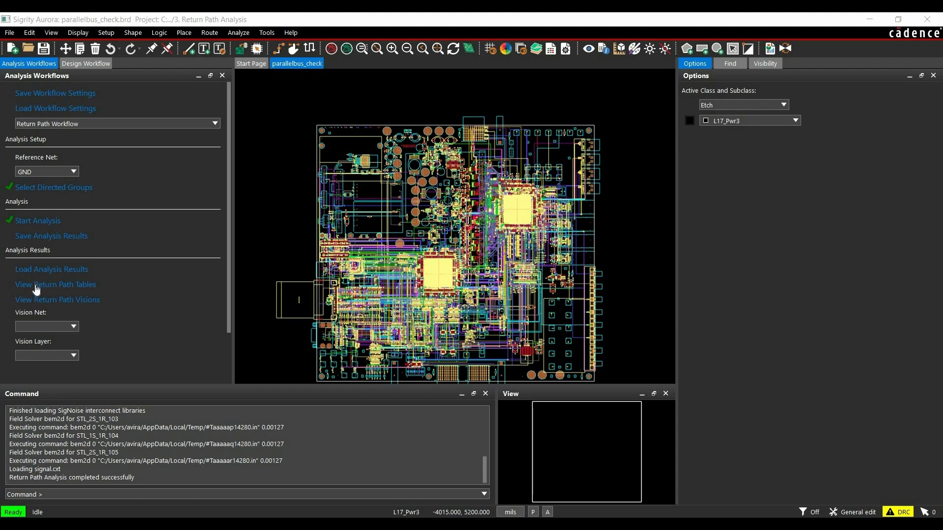
# In the Simulation Table, simulate PARALLELBUS_DATA<22> and load its current-density vision.
pyautogui.click(56, 284)
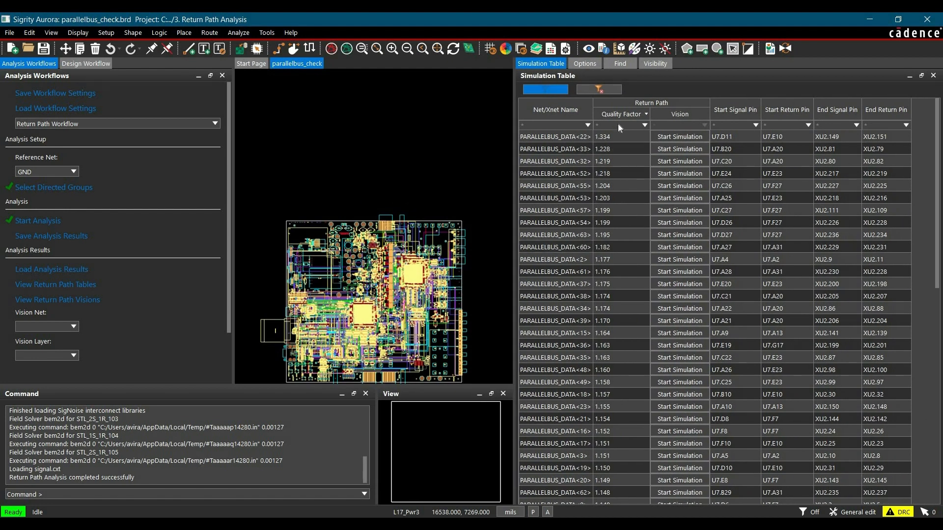
pyautogui.moveTo(845, 119)
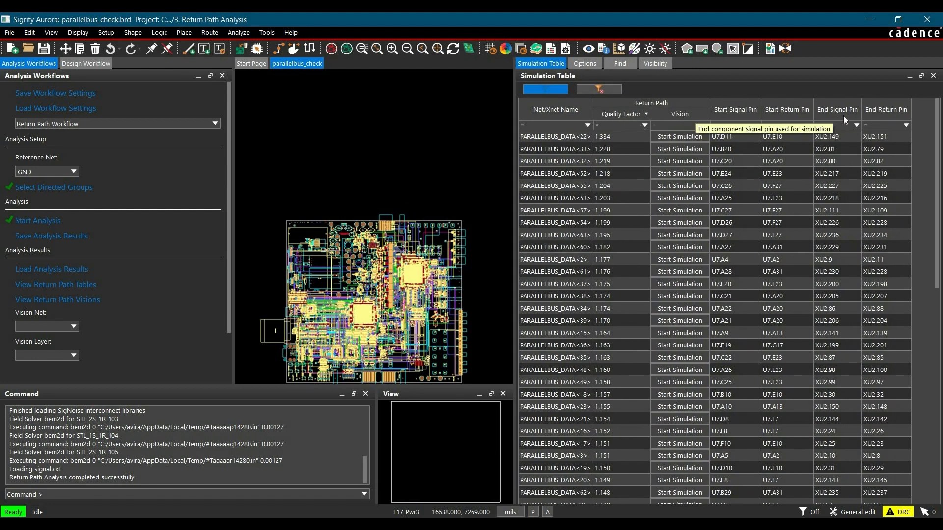
pyautogui.moveTo(887, 118)
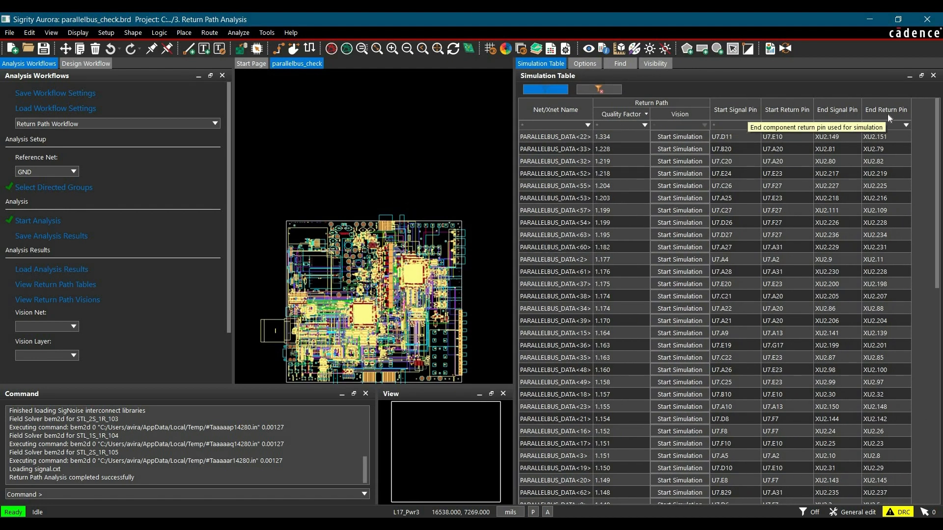
pyautogui.moveTo(626, 125)
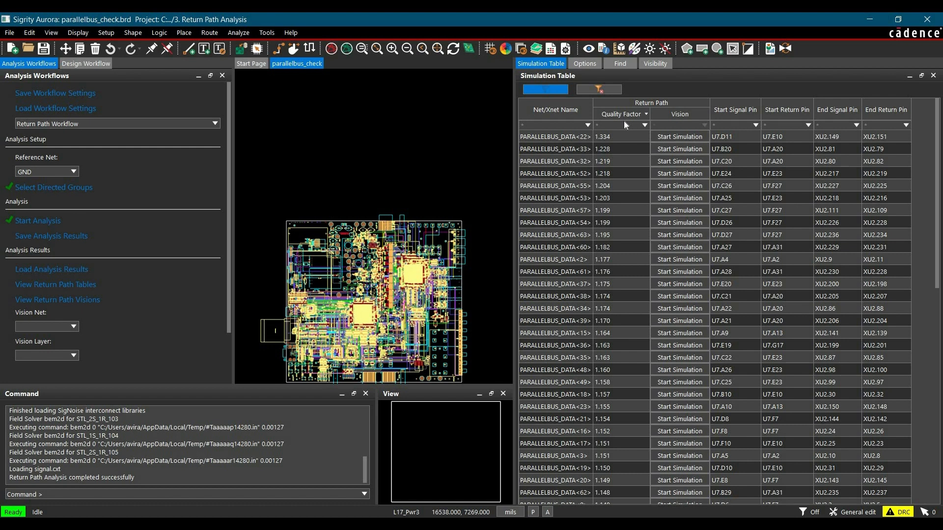
pyautogui.moveTo(618, 139)
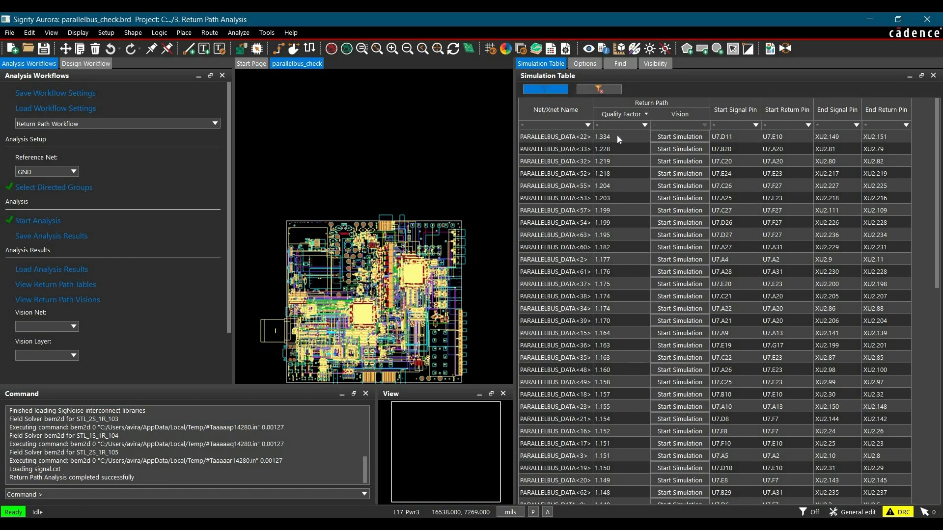
pyautogui.moveTo(608, 156)
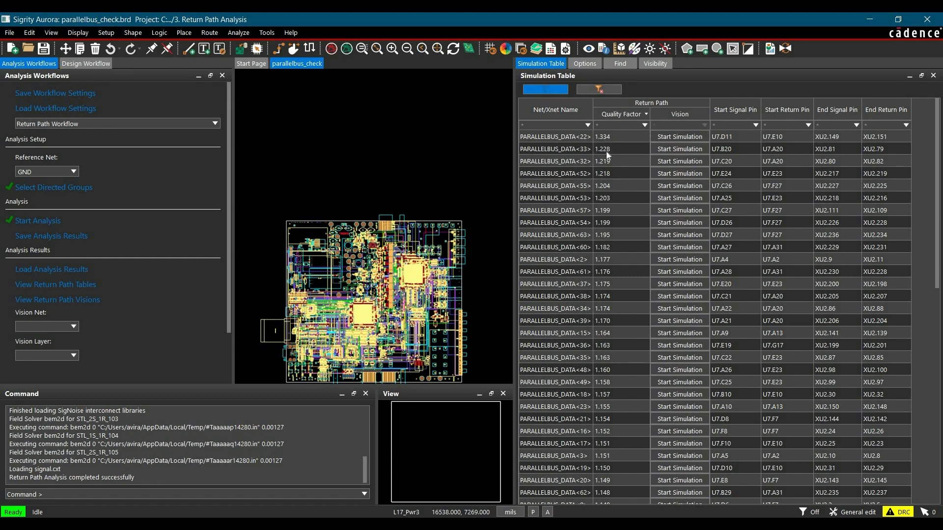
pyautogui.moveTo(625, 156)
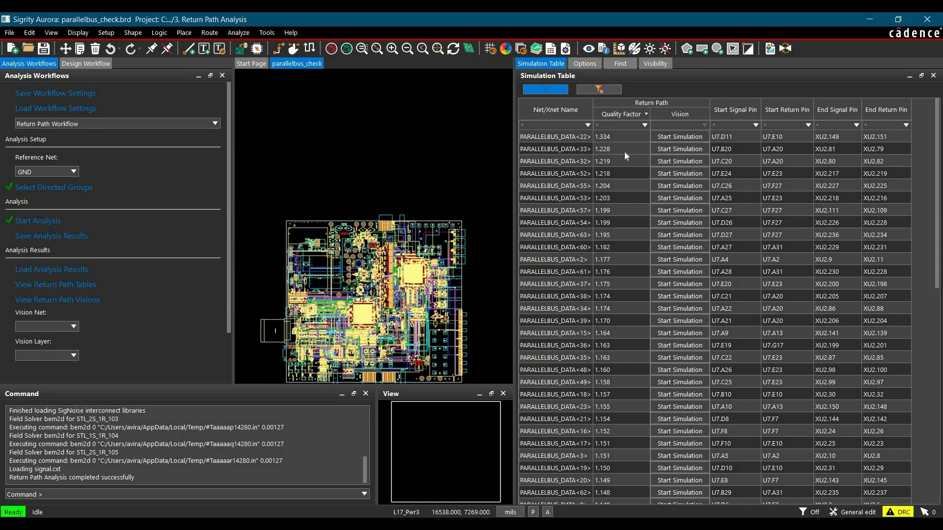
pyautogui.moveTo(599, 188)
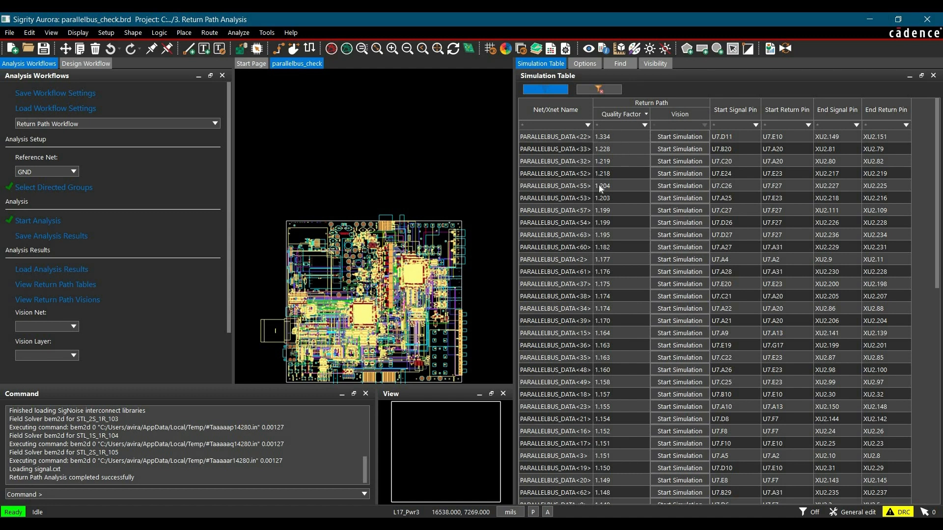
pyautogui.moveTo(624, 119)
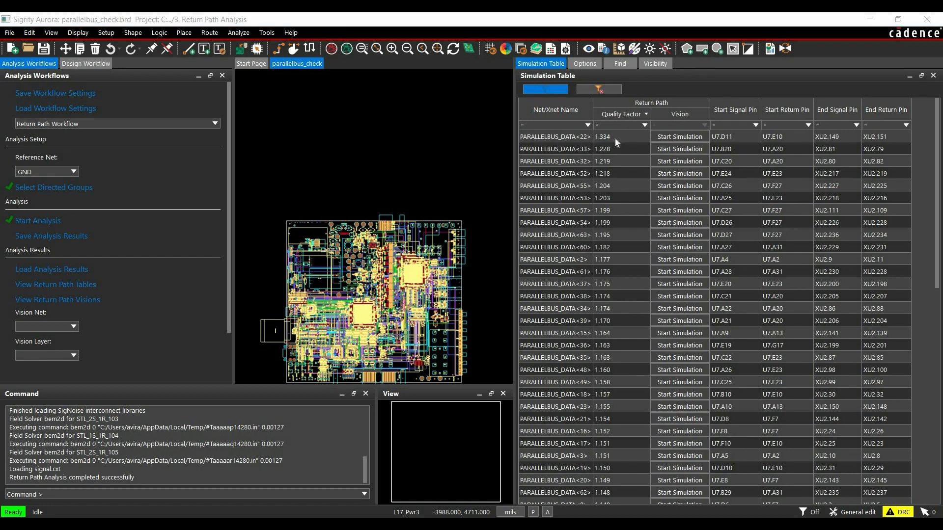
pyautogui.moveTo(664, 141)
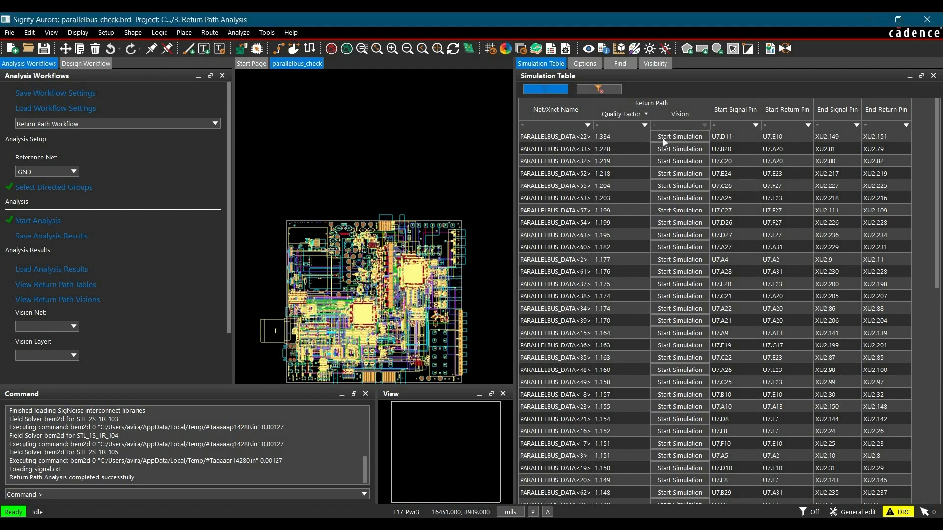
pyautogui.moveTo(682, 118)
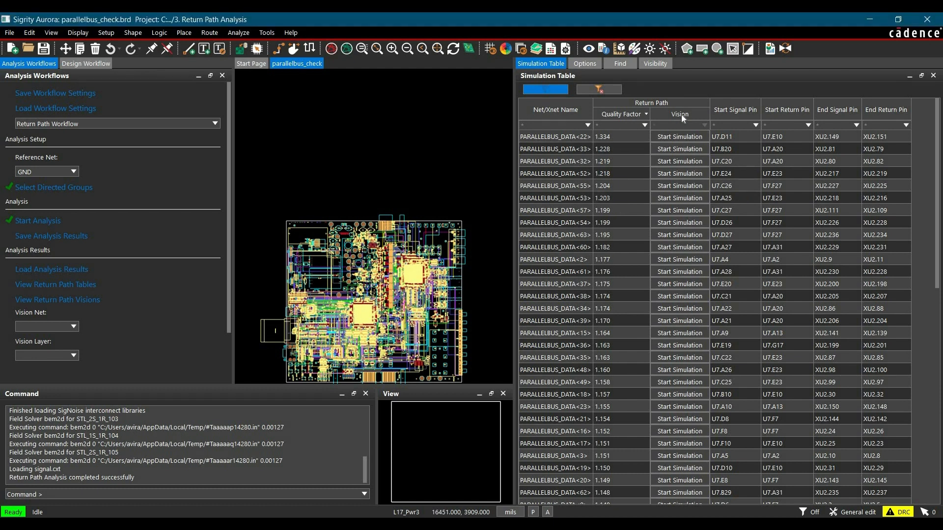
pyautogui.click(554, 137)
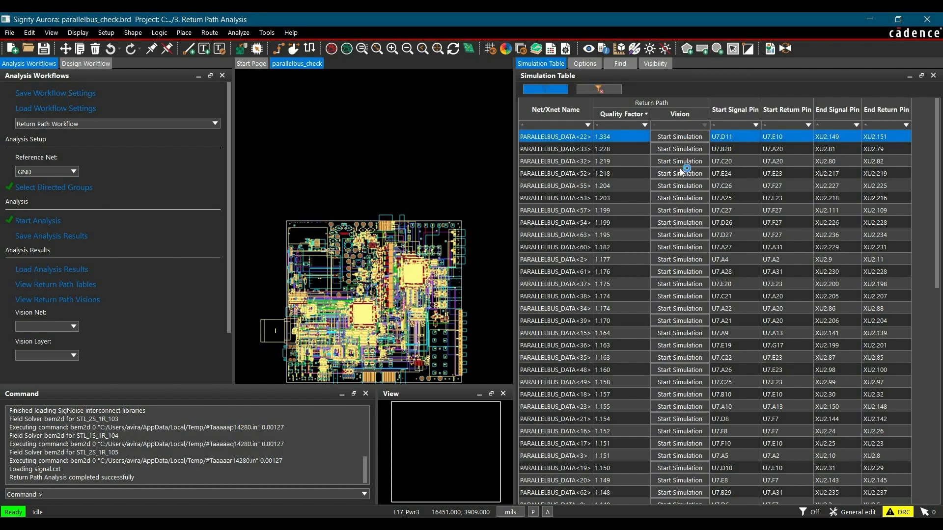
pyautogui.click(679, 137)
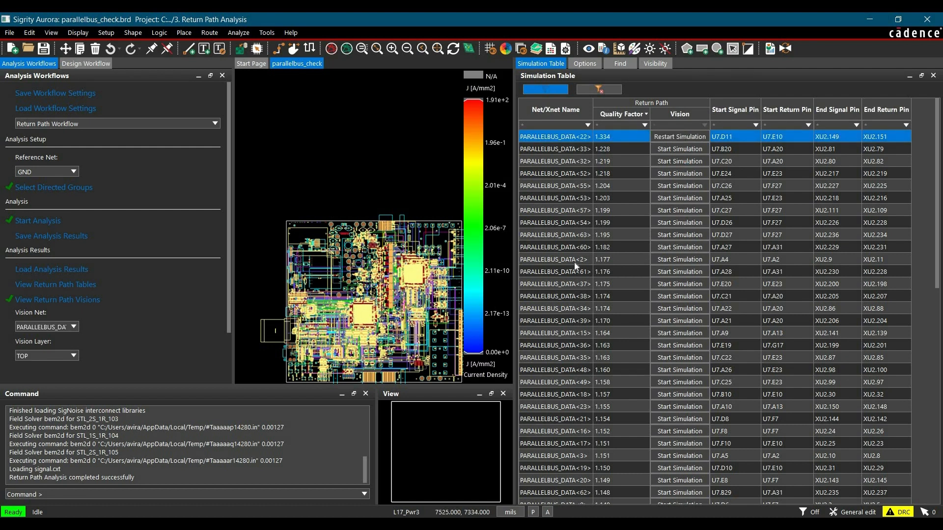
pyautogui.moveTo(655, 64)
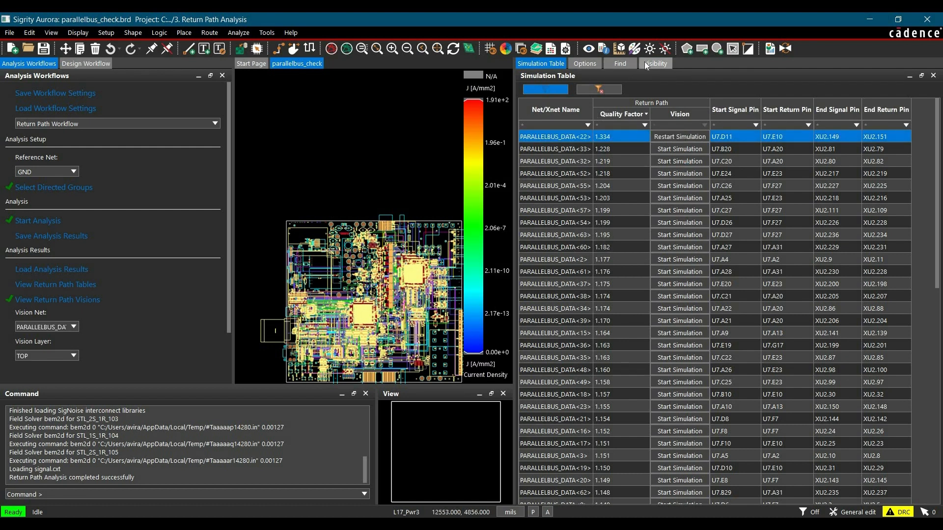
# In the Visibility settings, hide vias on all layers over the current-density vision.
pyautogui.click(654, 63)
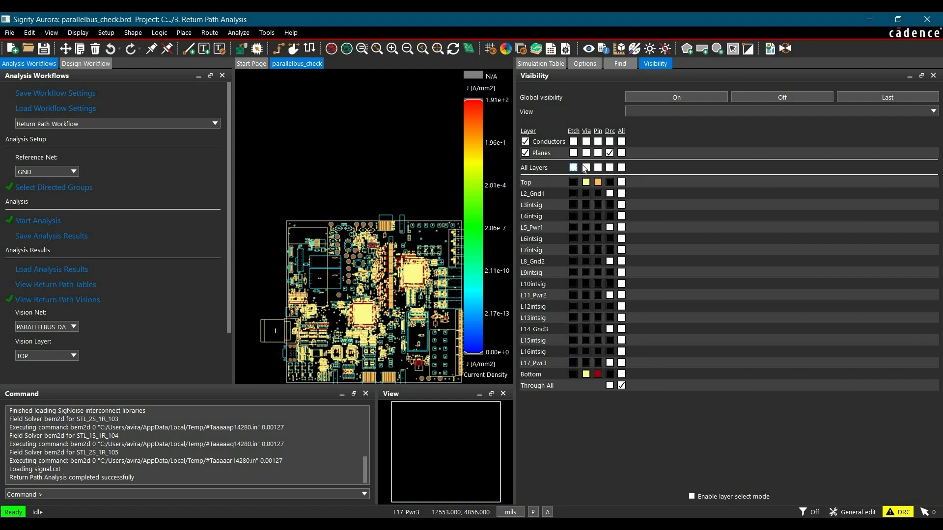
pyautogui.click(586, 167)
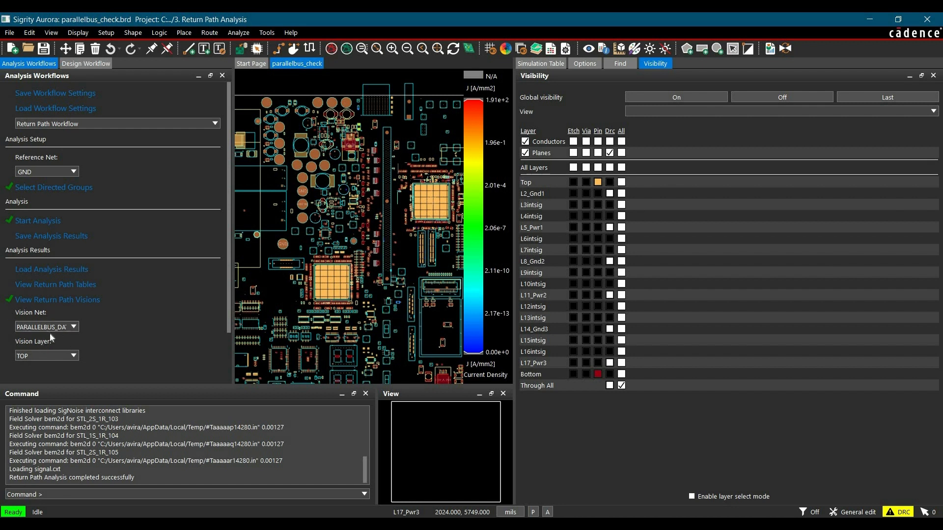
pyautogui.click(73, 327)
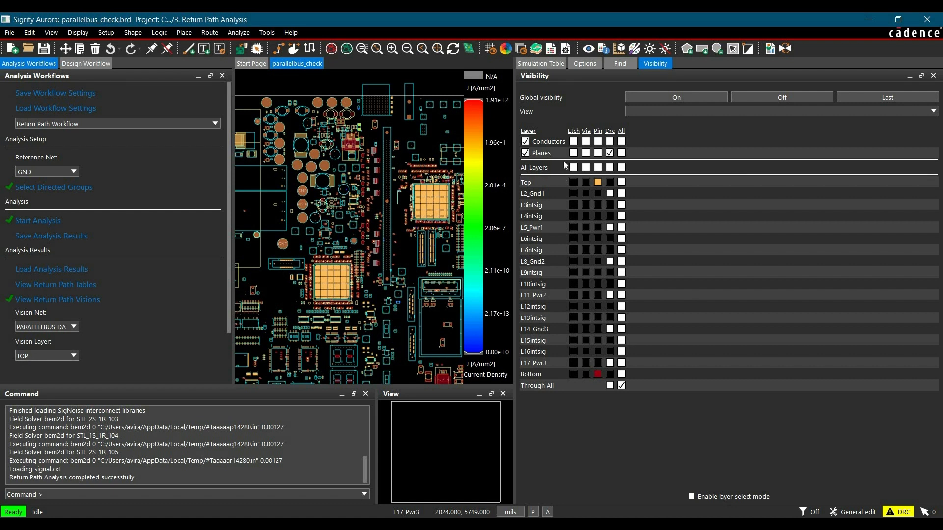
pyautogui.moveTo(576, 211)
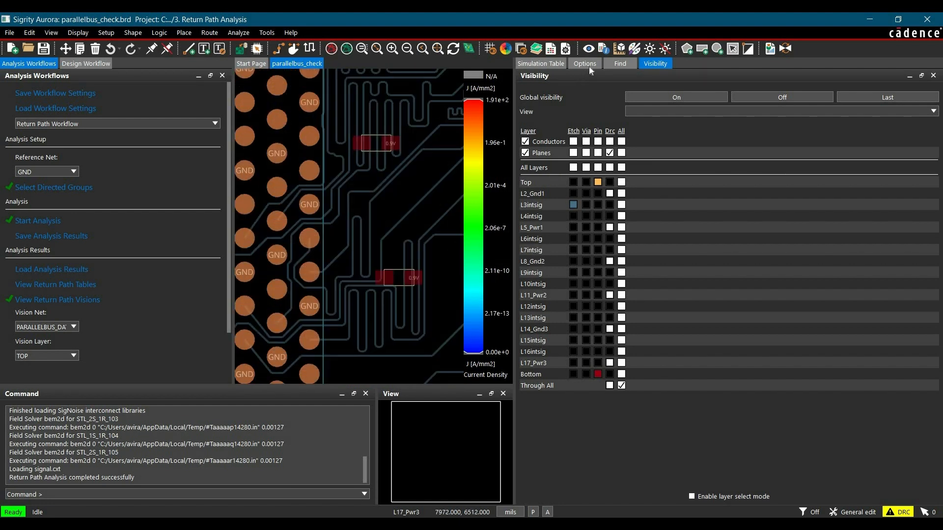
# Visit the Find filter, then return to Visibility to show L3intsig vias and L7intsig etch.
pyautogui.click(619, 64)
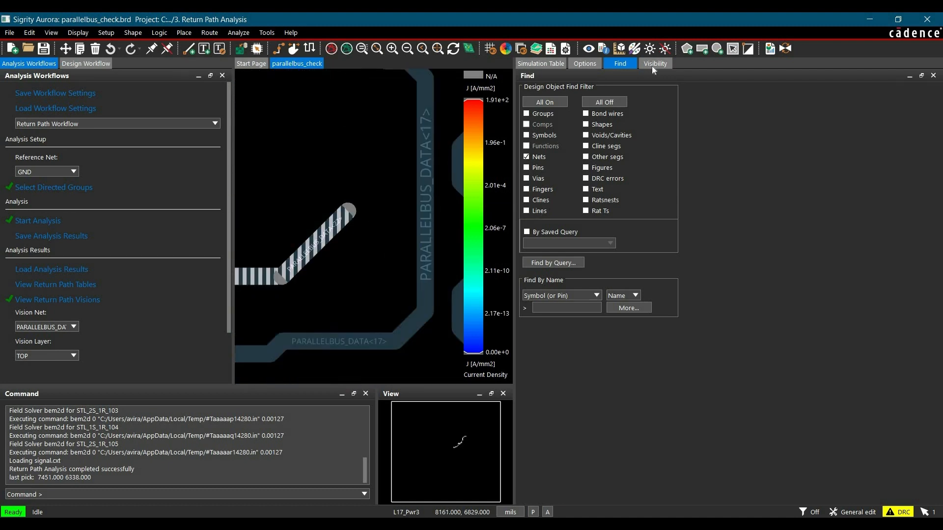
pyautogui.click(655, 63)
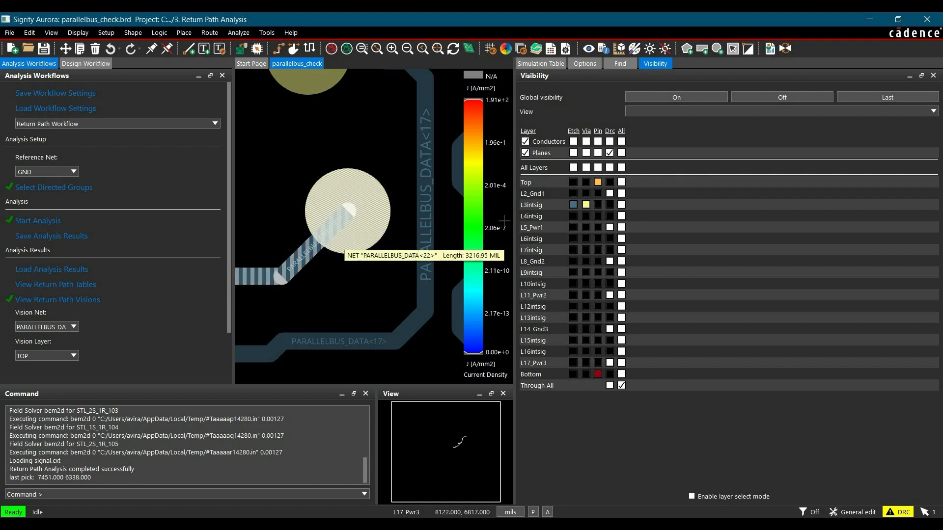
pyautogui.moveTo(375, 233)
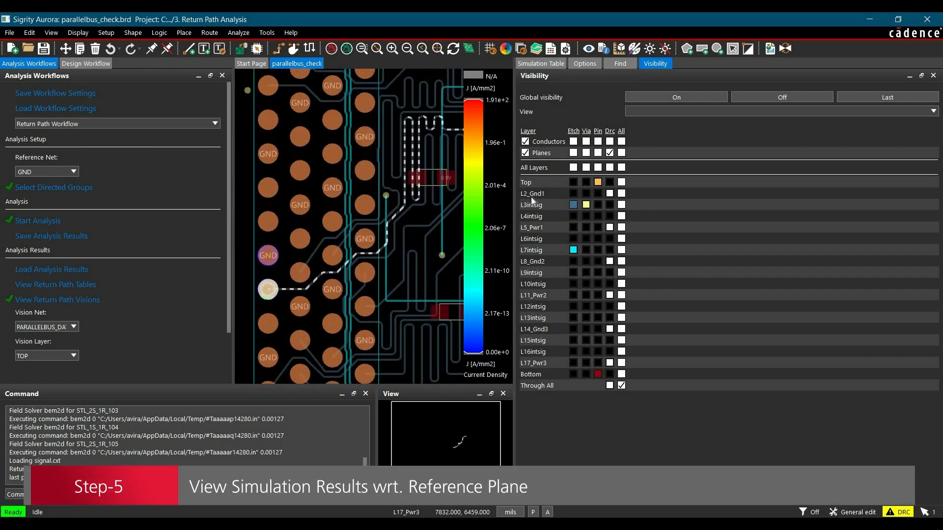
pyautogui.moveTo(535, 263)
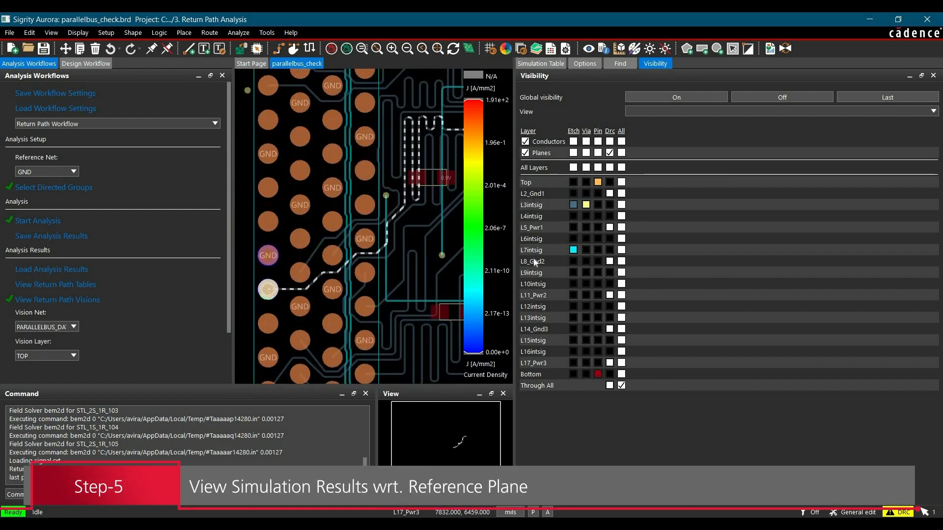
pyautogui.moveTo(577, 271)
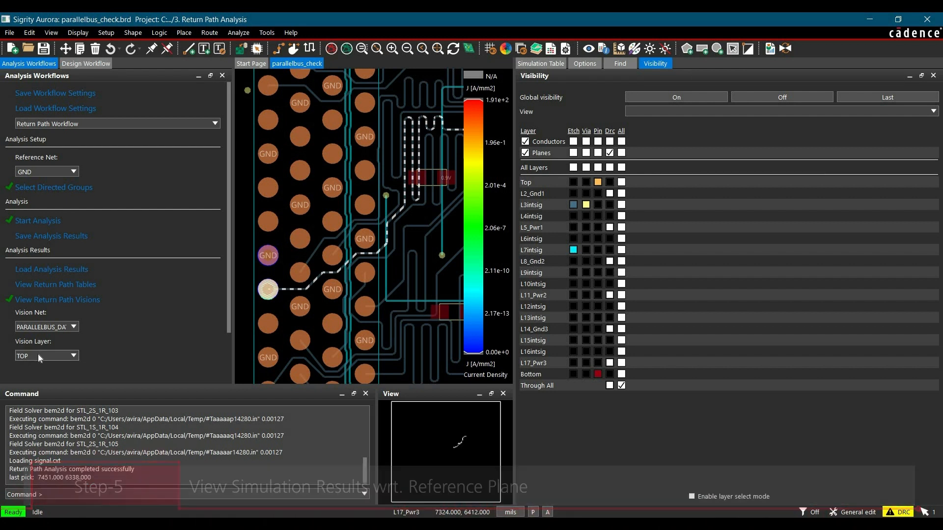
# Set the Vision Layer to L2_GND1, then to L8_GND2, for PARALLELBUS_DATA<22> current density.
pyautogui.click(46, 356)
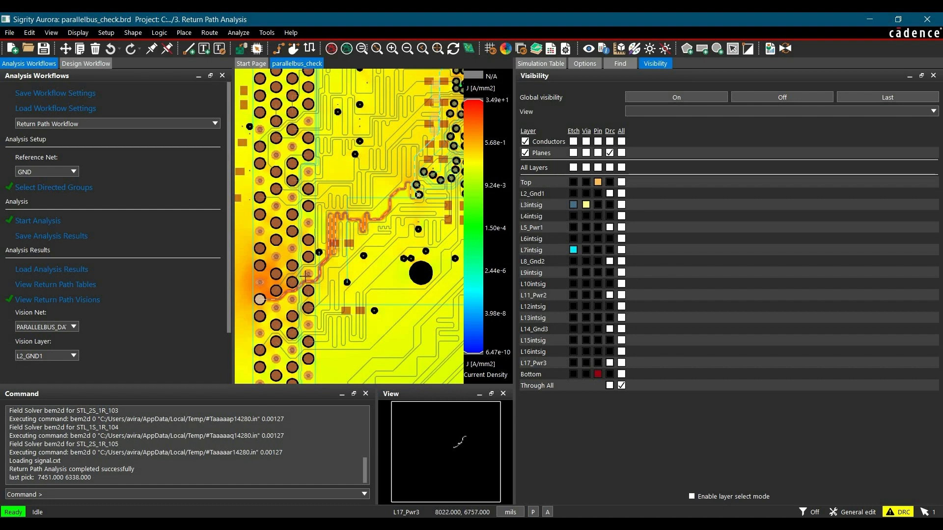
pyautogui.click(72, 356)
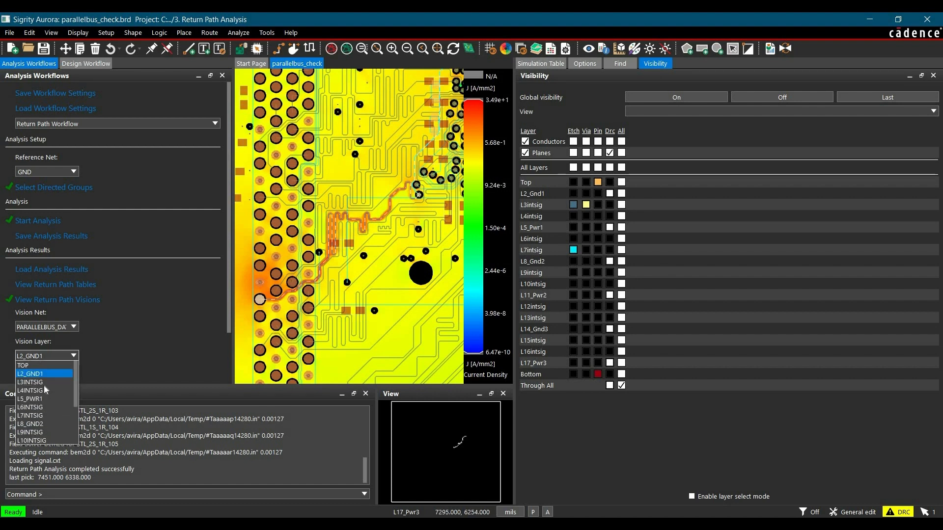
pyautogui.click(47, 423)
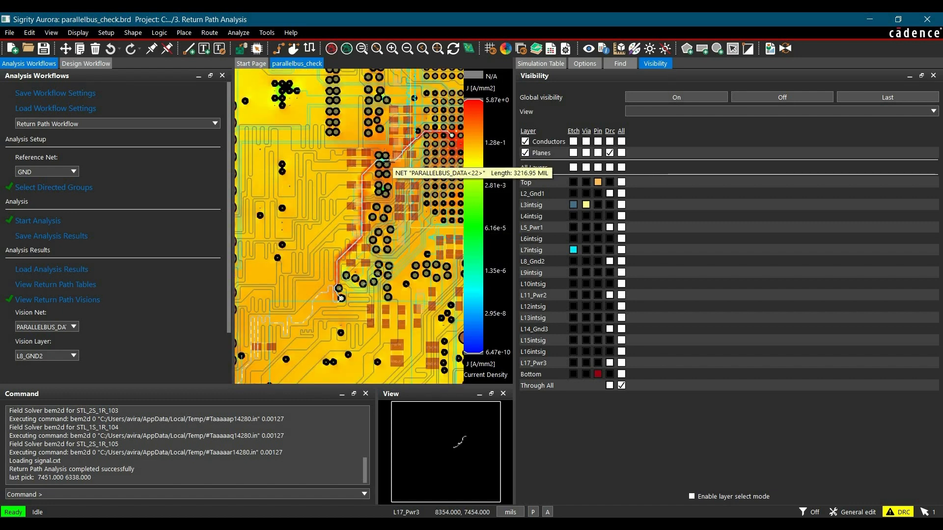
pyautogui.moveTo(351, 261)
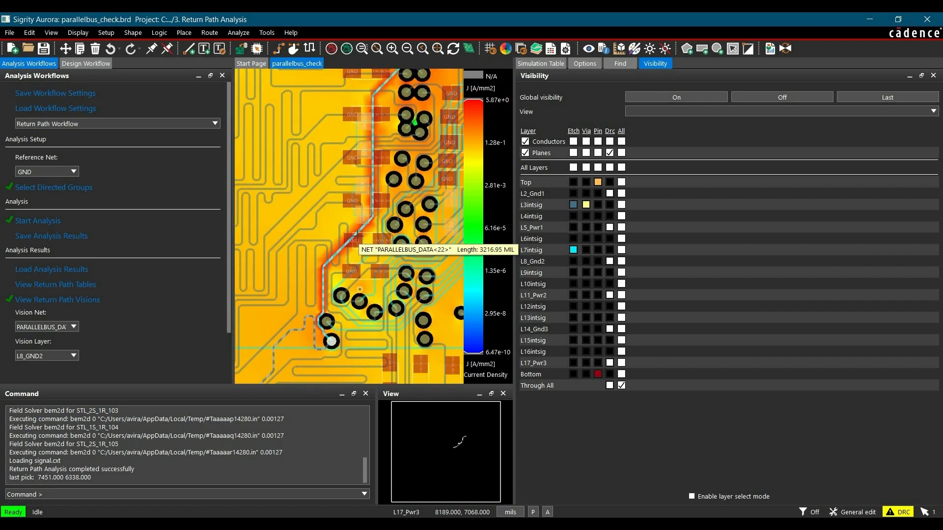
pyautogui.moveTo(322, 282)
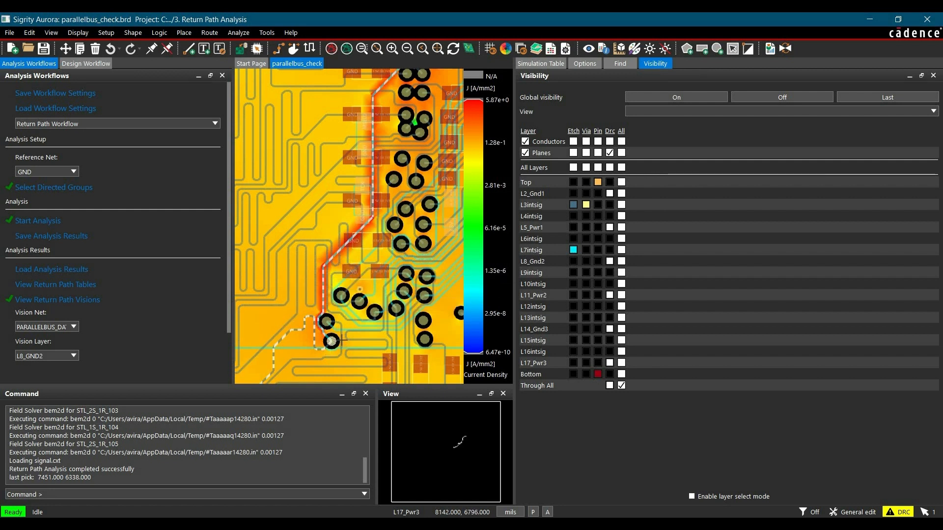
pyautogui.moveTo(341, 310)
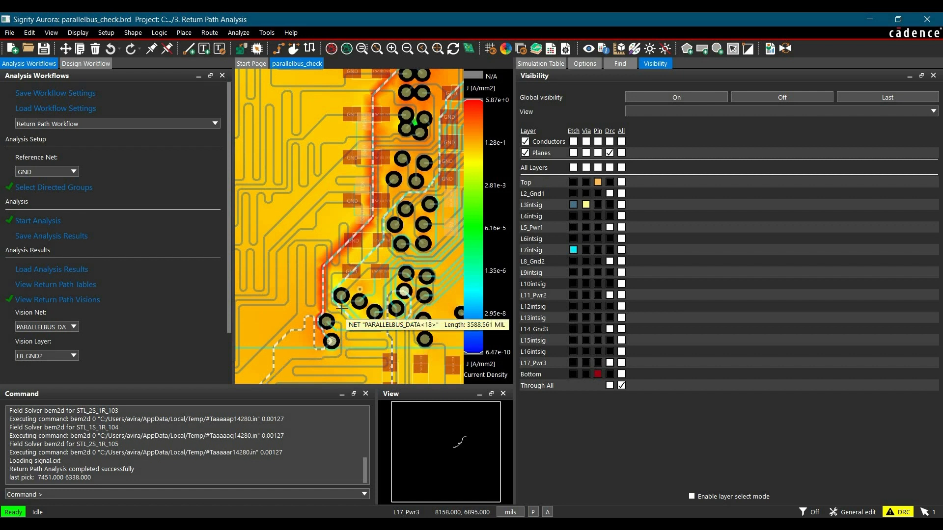
pyautogui.moveTo(330, 323)
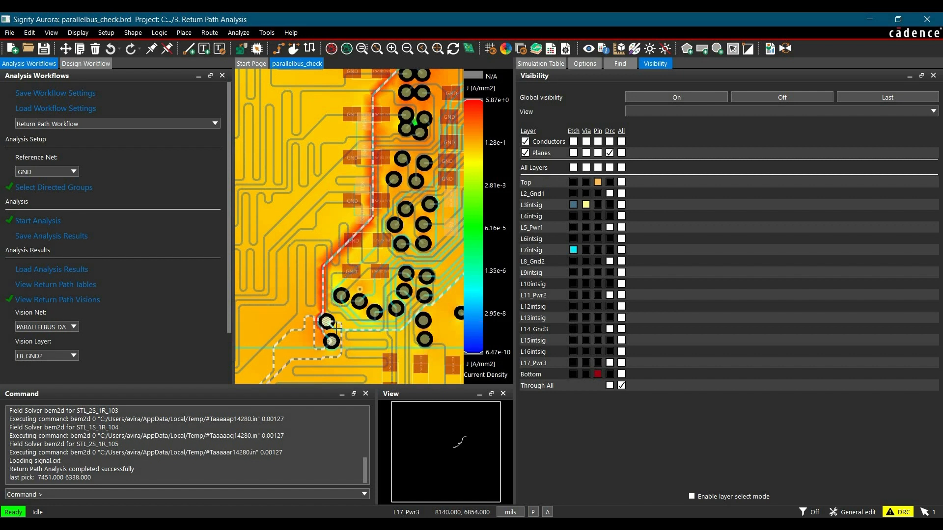
pyautogui.moveTo(330, 329)
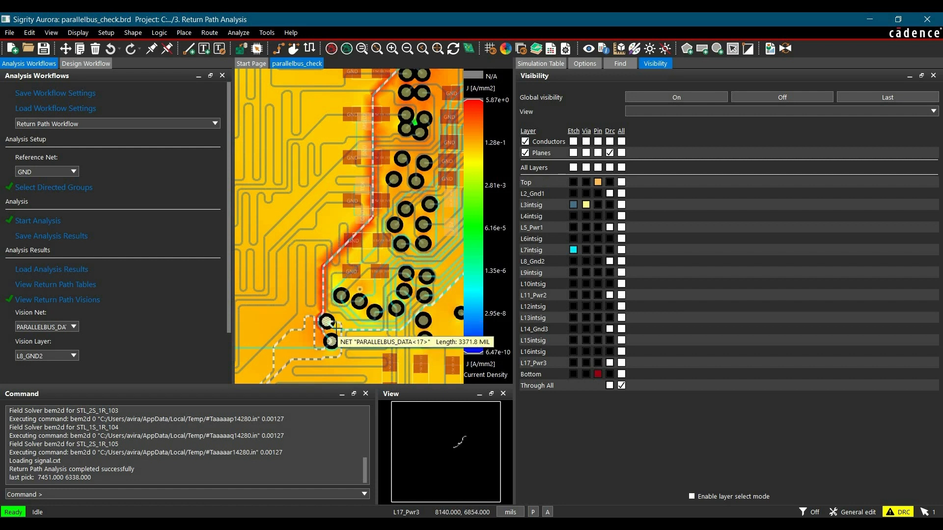